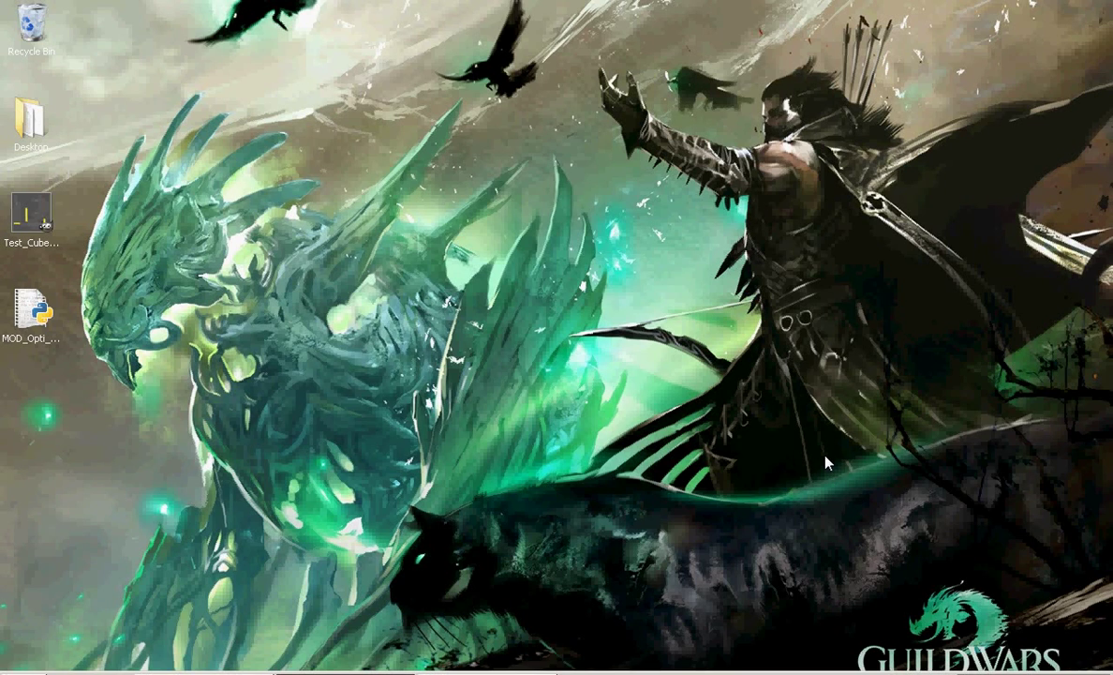
pyautogui.moveTo(769, 506)
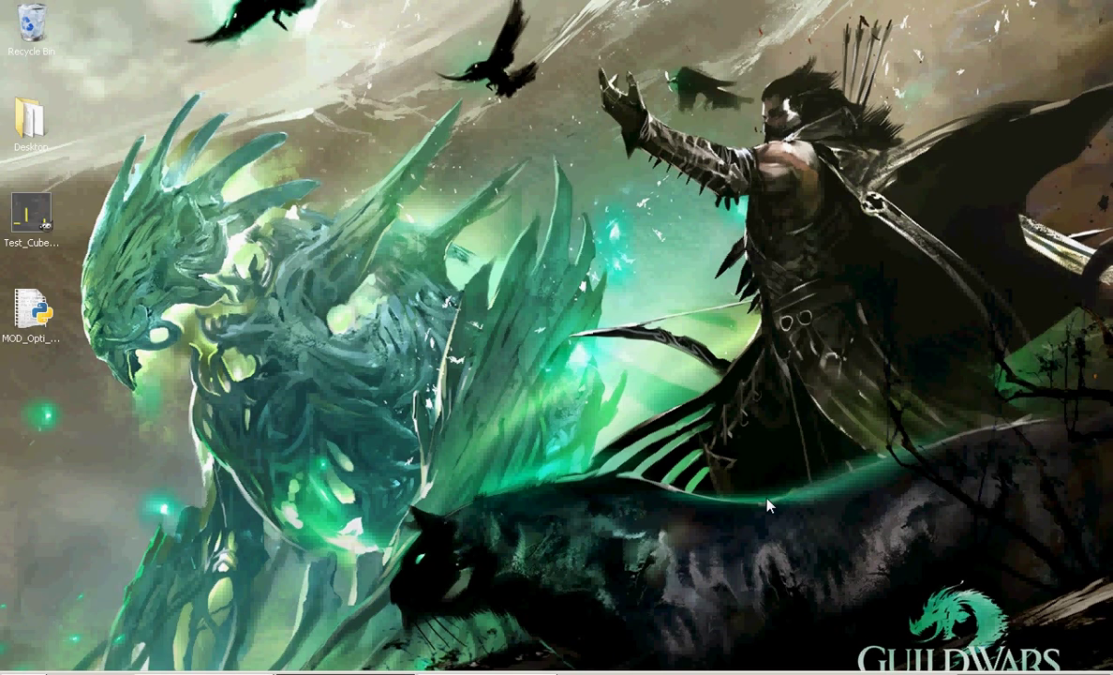
pyautogui.moveTo(770, 506)
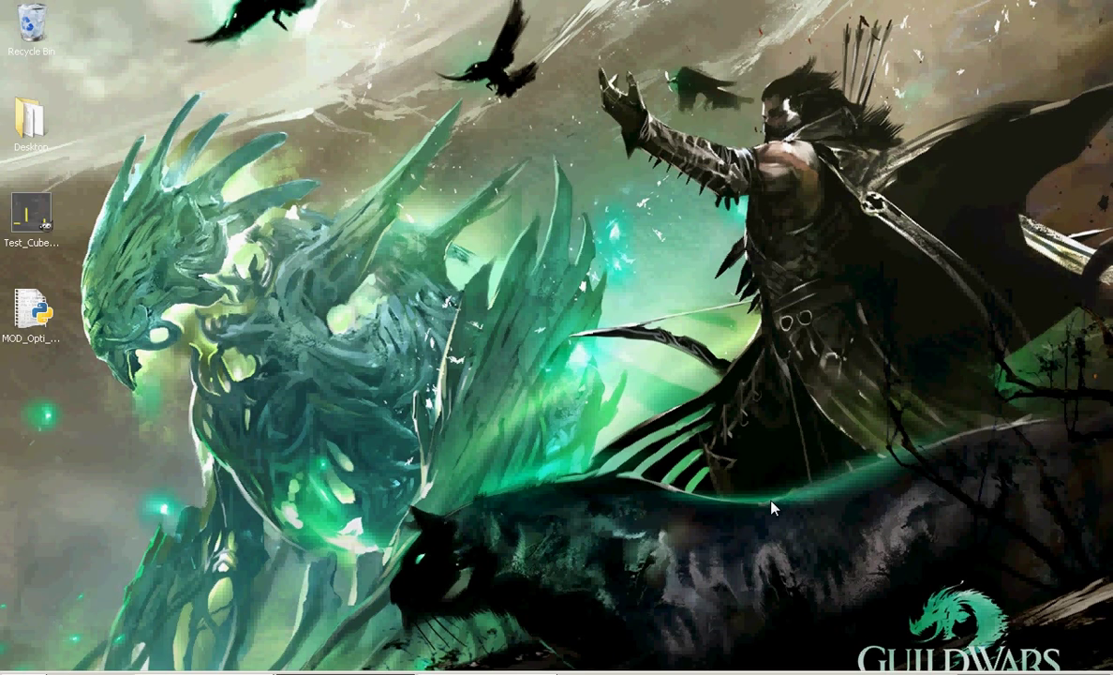
pyautogui.moveTo(703, 469)
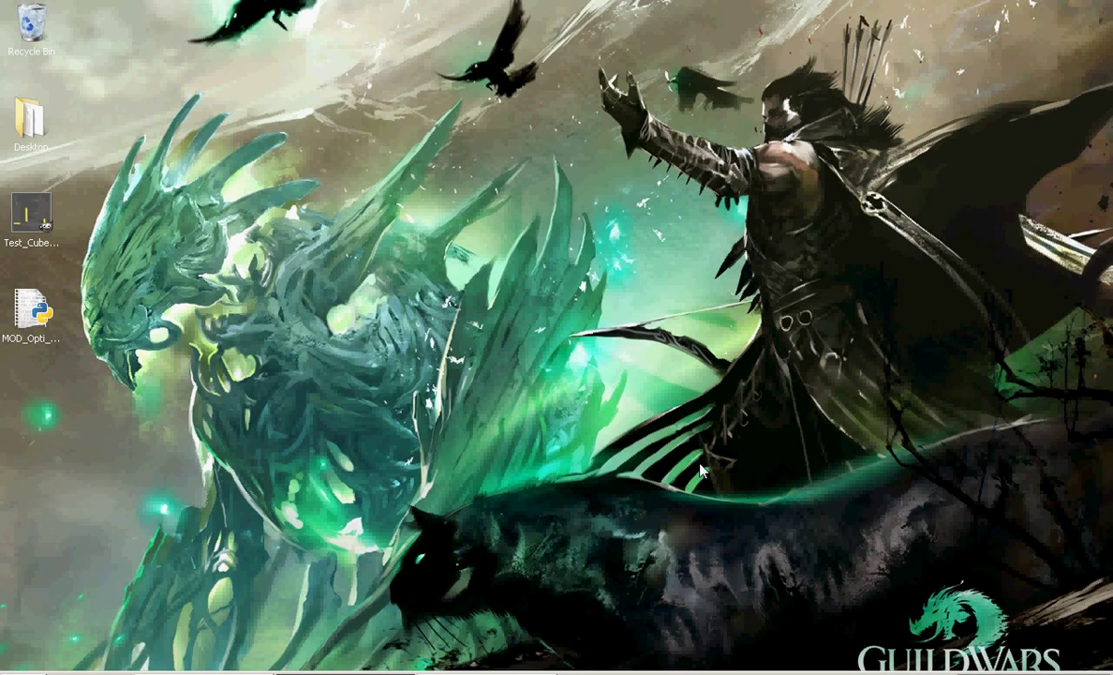
pyautogui.moveTo(533, 386)
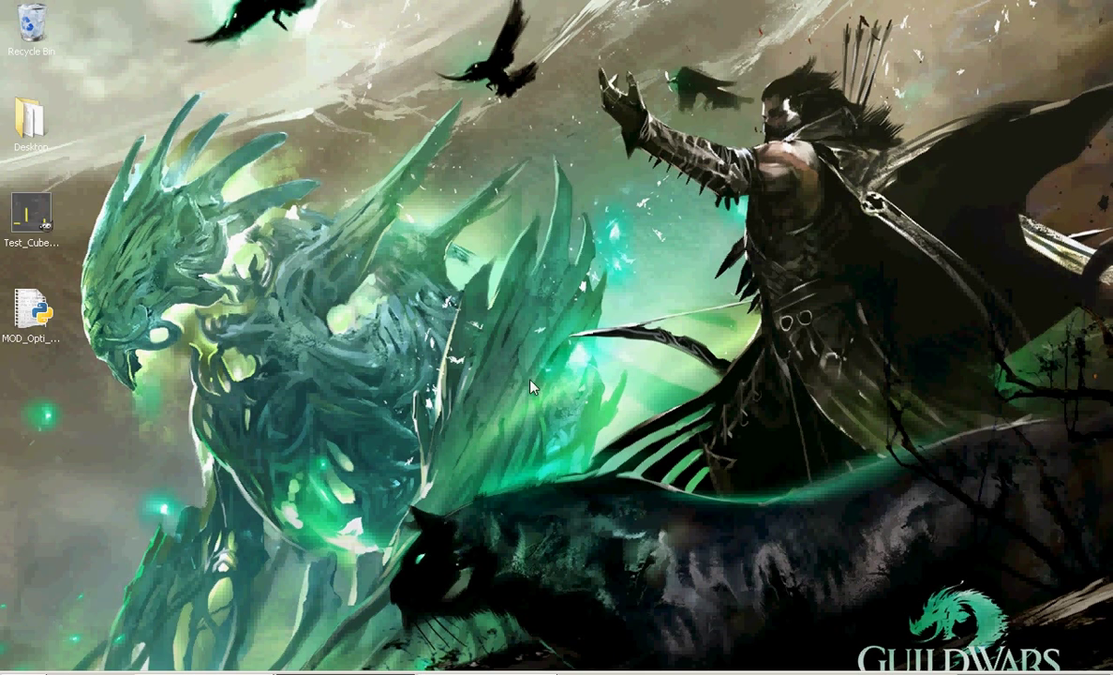
pyautogui.moveTo(536, 411)
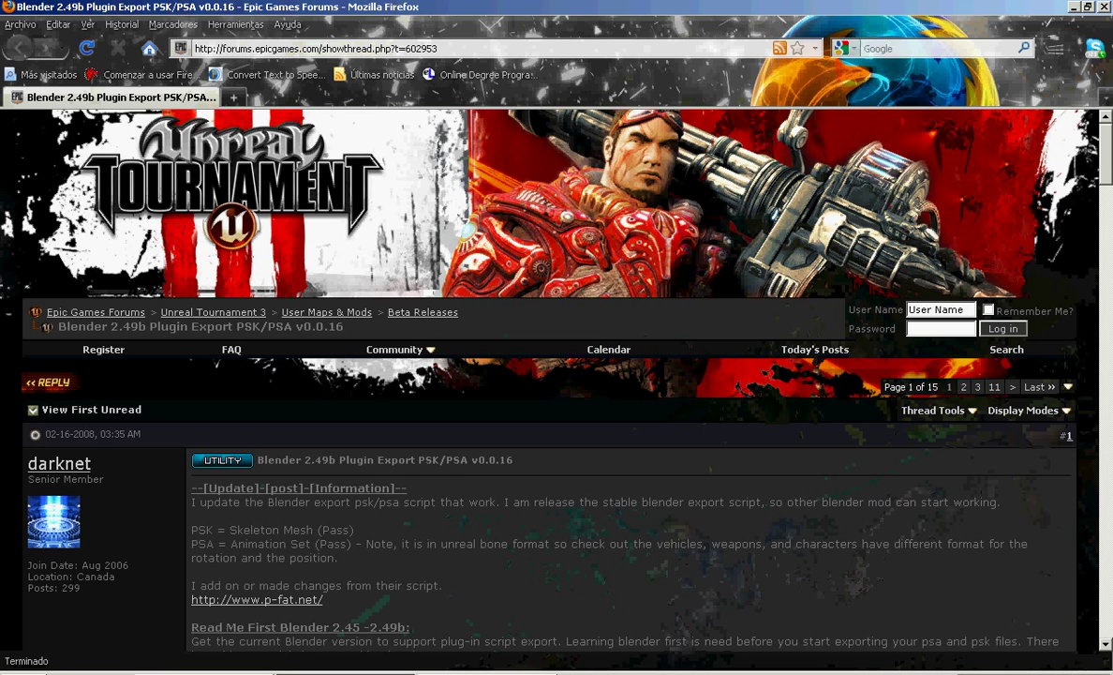
pyautogui.moveTo(472, 388)
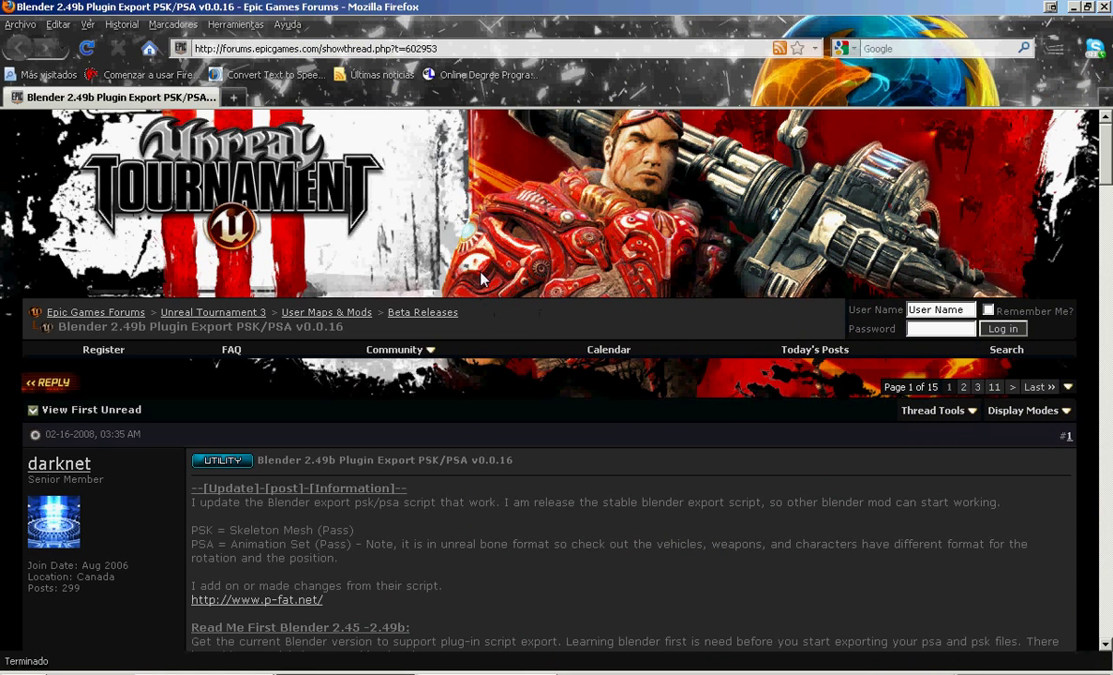
pyautogui.moveTo(1077, 30)
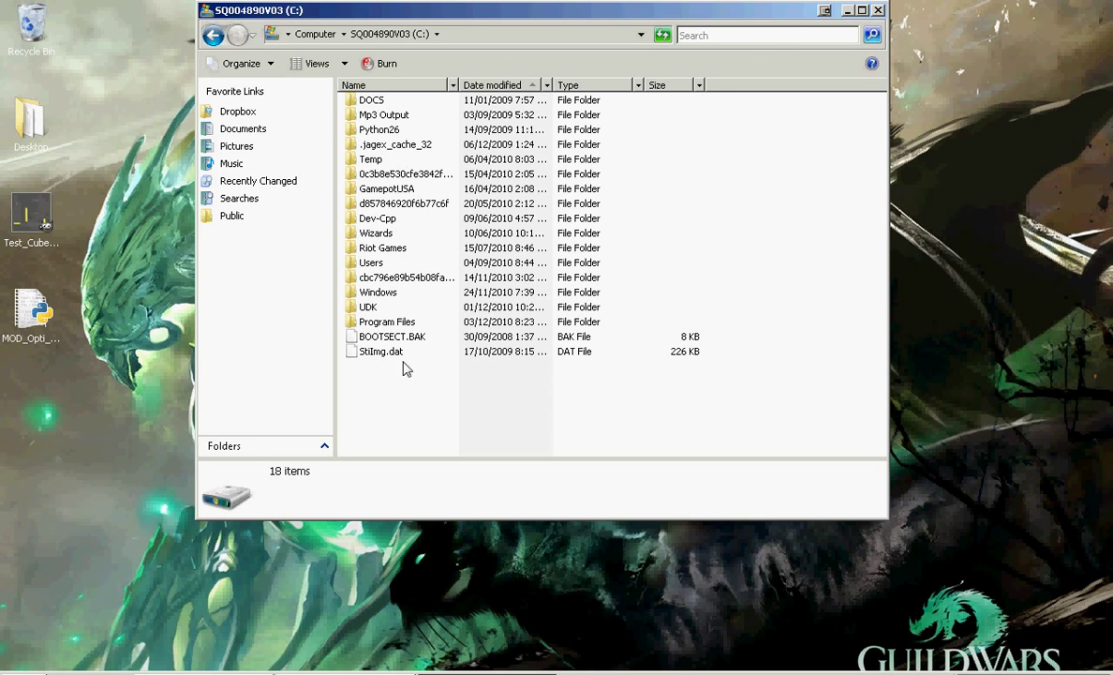
# Step: Navigate into Program Files > Blender Foundation to the scripts folder, then close the Explorer window
pyautogui.doubleClick(386, 322)
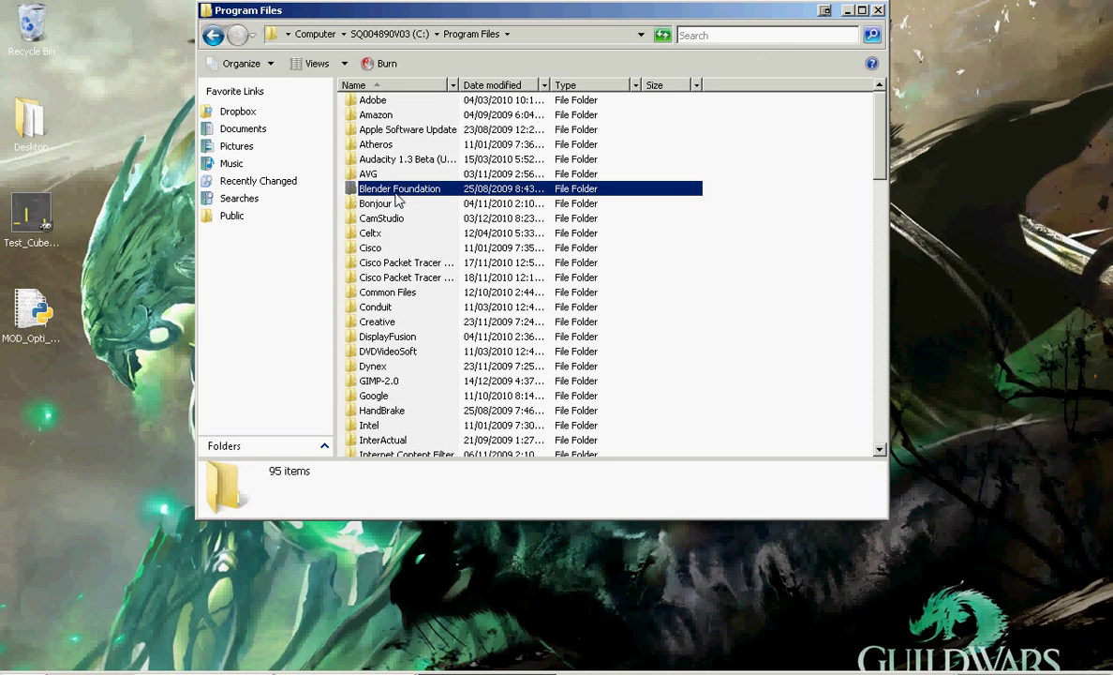
pyautogui.doubleClick(399, 188)
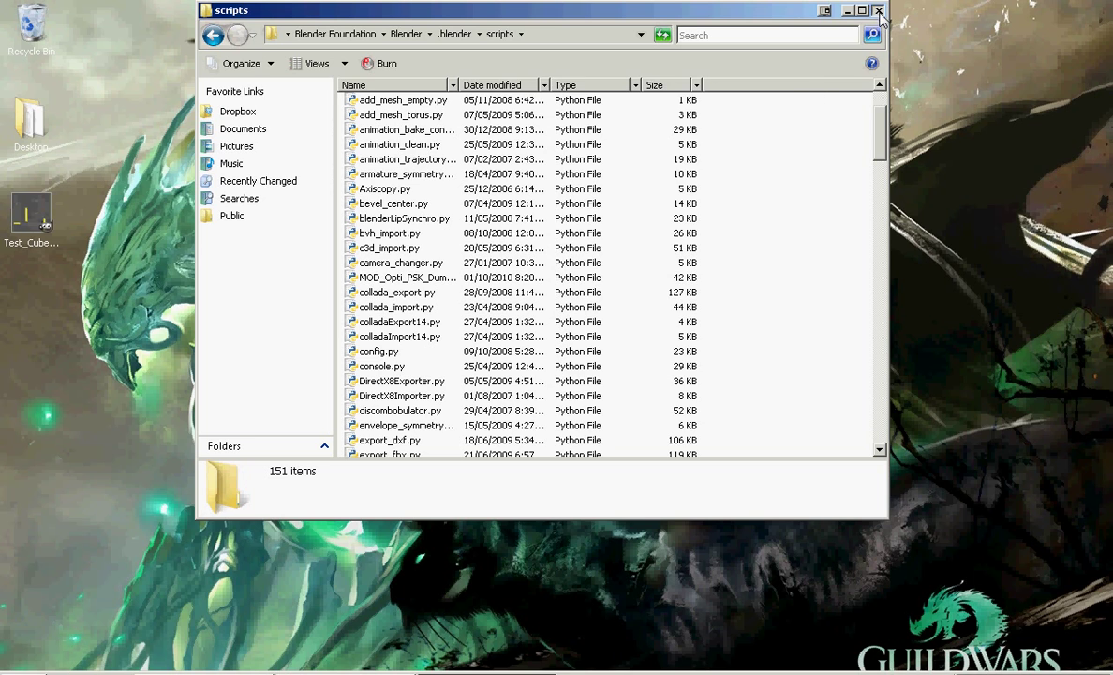
pyautogui.click(879, 11)
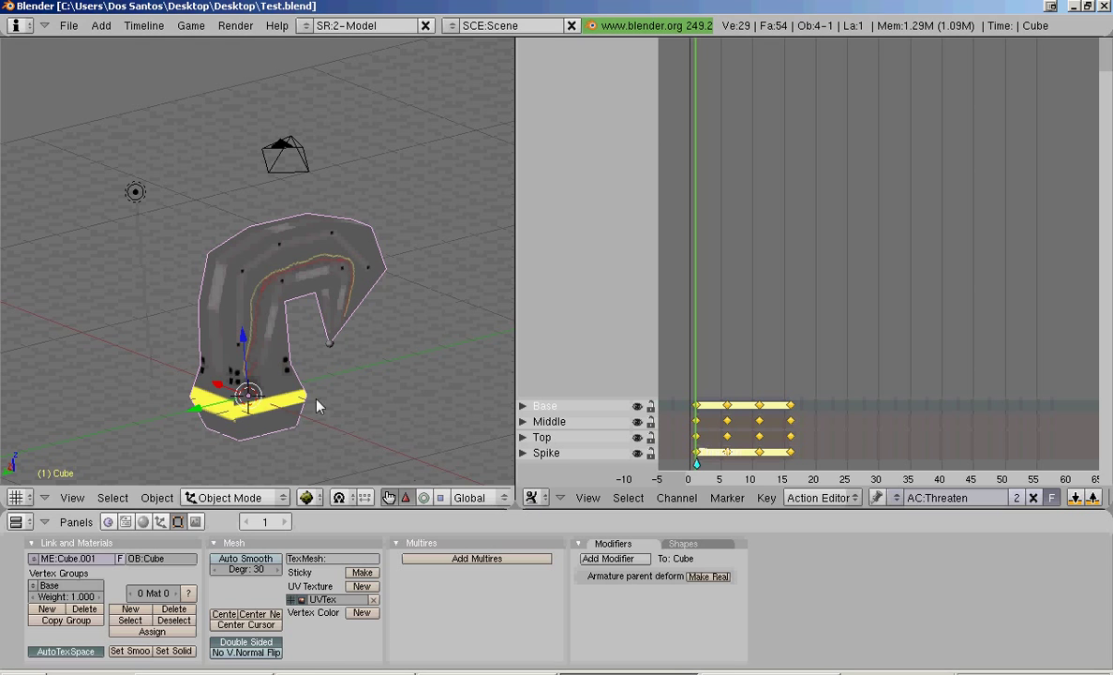
pyautogui.moveTo(328, 375)
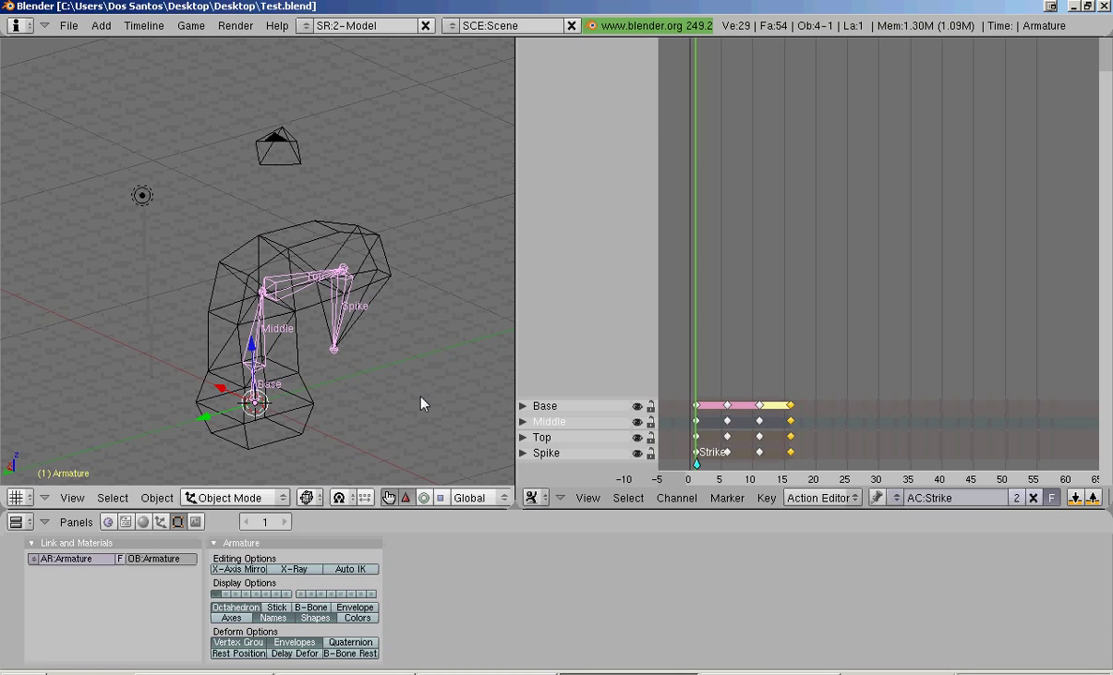
# Step: Switch the viewport draw type to Wireframe so the Base, Middle, Top and Spike bones show through
pyautogui.click(902, 498)
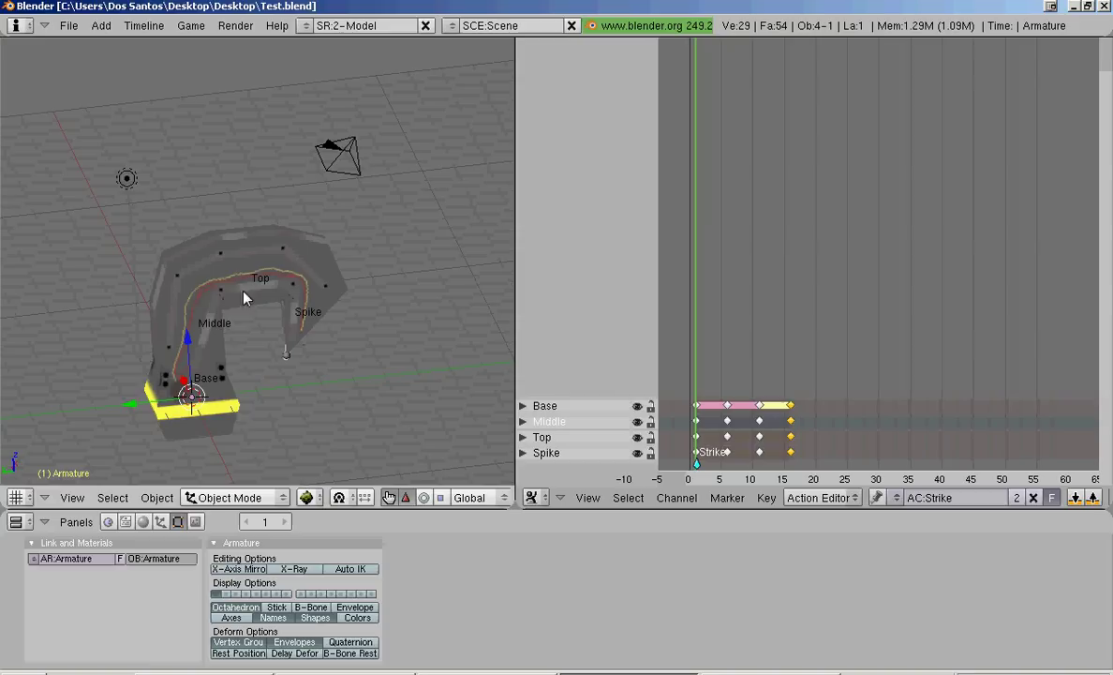
pyautogui.click(307, 499)
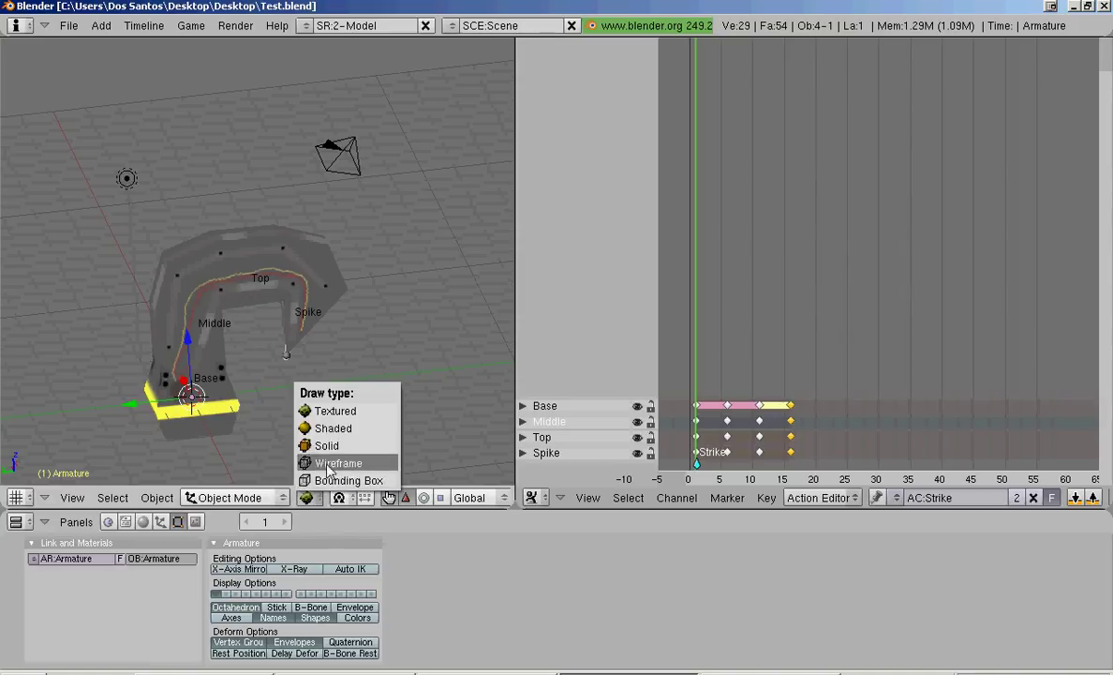
pyautogui.click(339, 463)
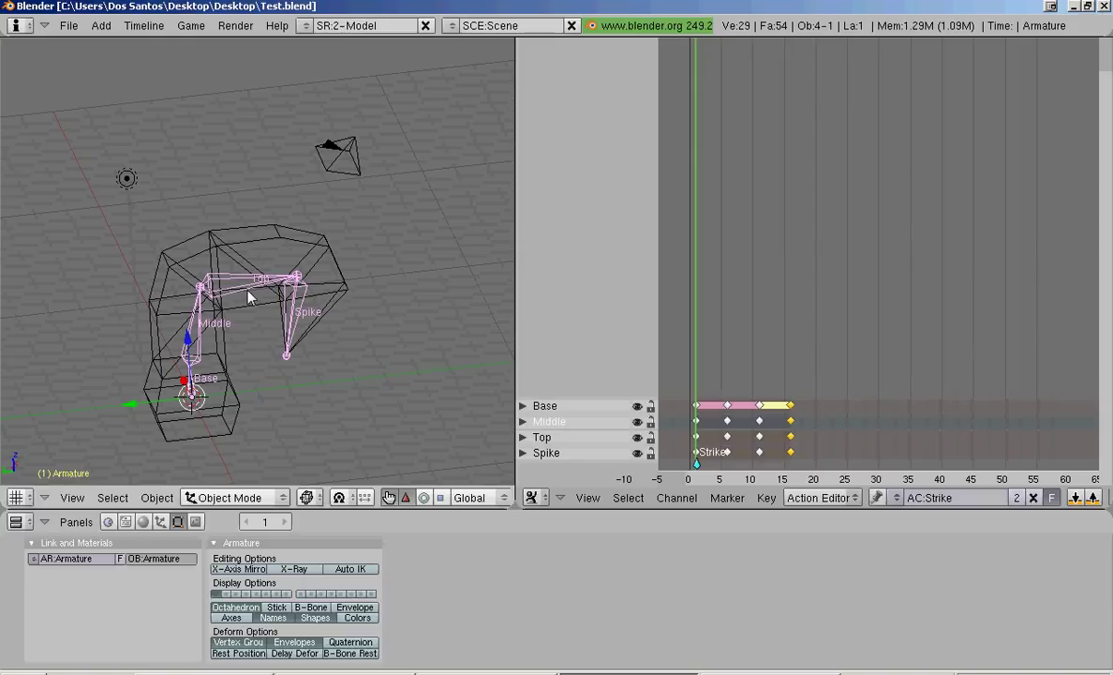
pyautogui.moveTo(259, 297)
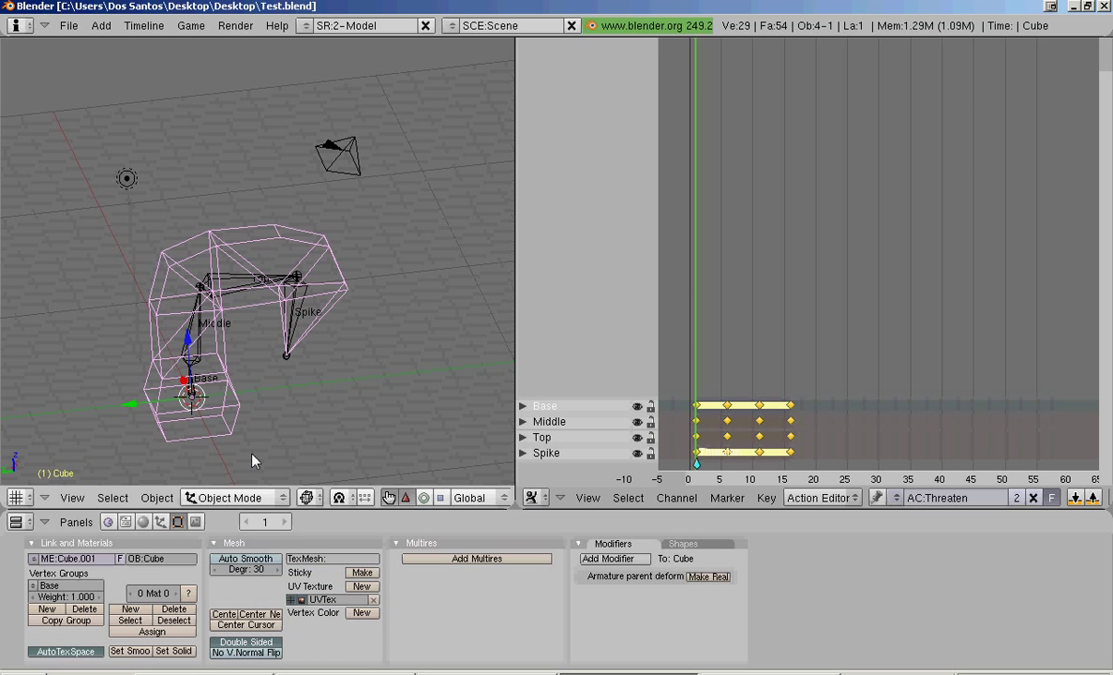
# Step: Enter Edit Mode on the claw mesh and drag across its vertices to inspect them
pyautogui.press('Tab')
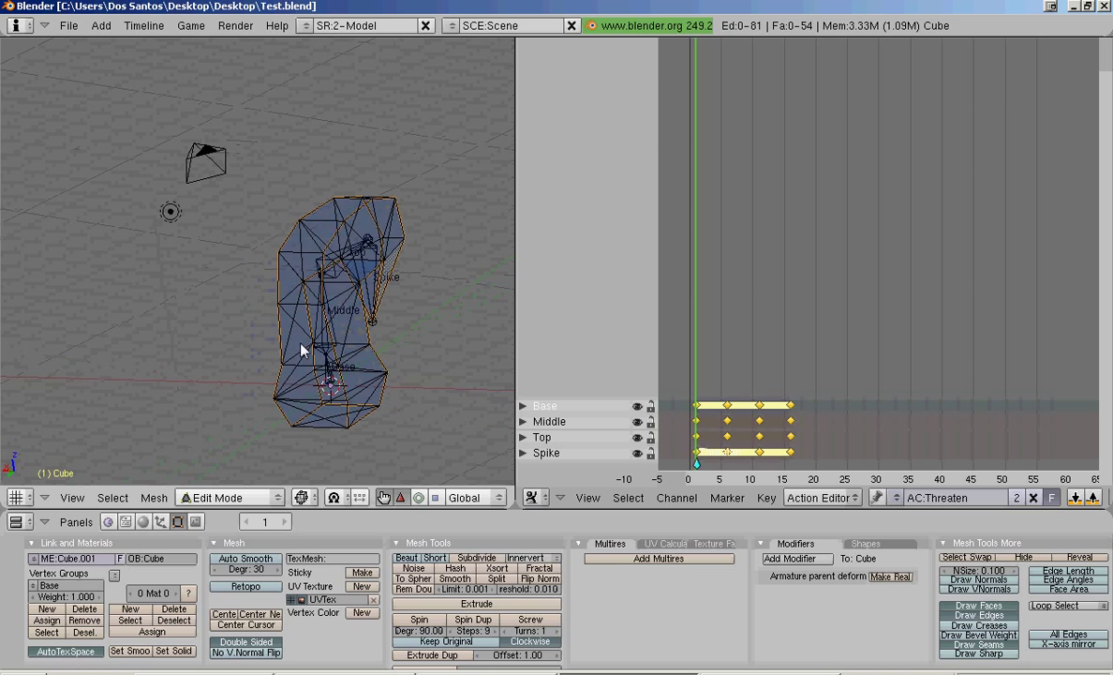
pyautogui.moveTo(328, 281); pyautogui.dragTo(234, 365)
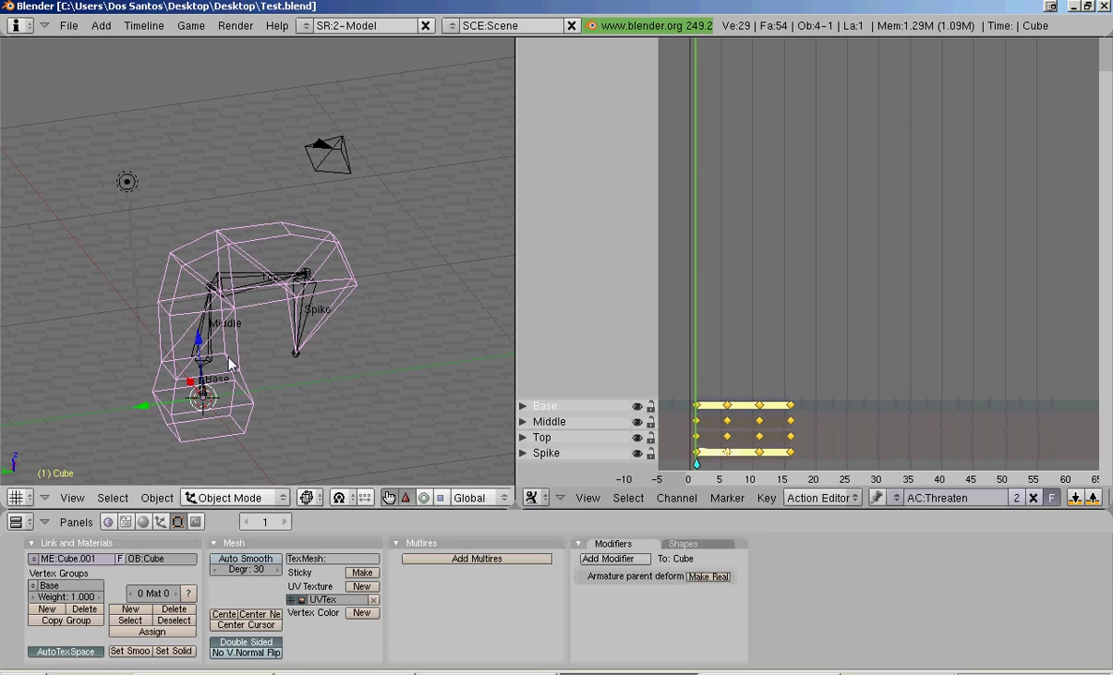
pyautogui.moveTo(232, 367)
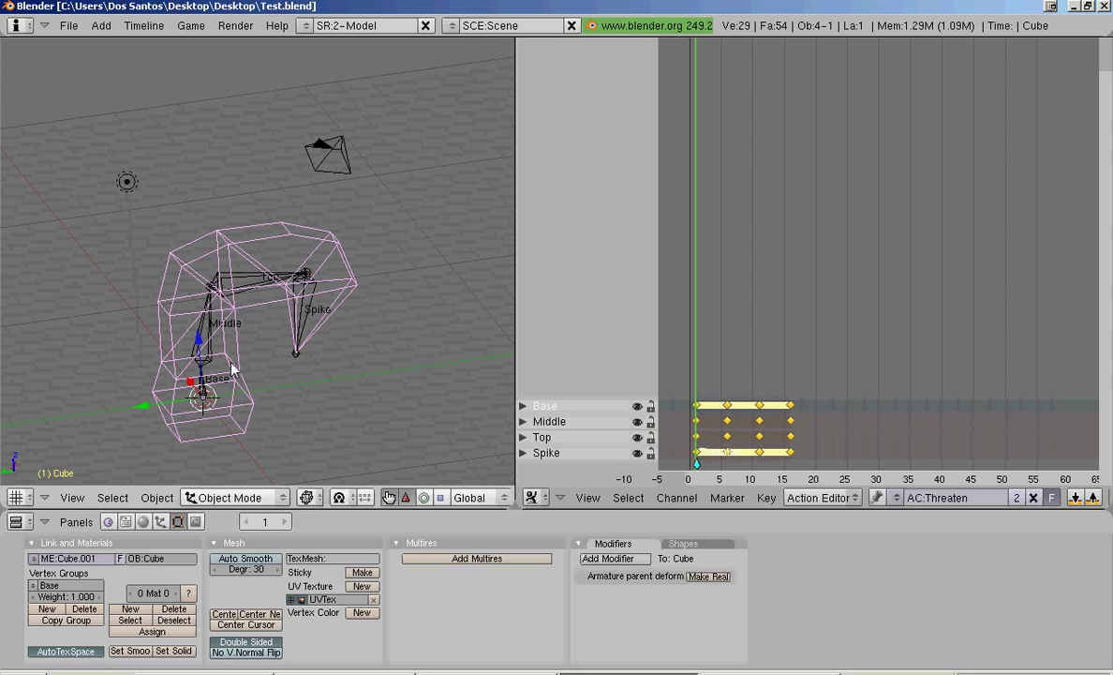
pyautogui.moveTo(251, 368)
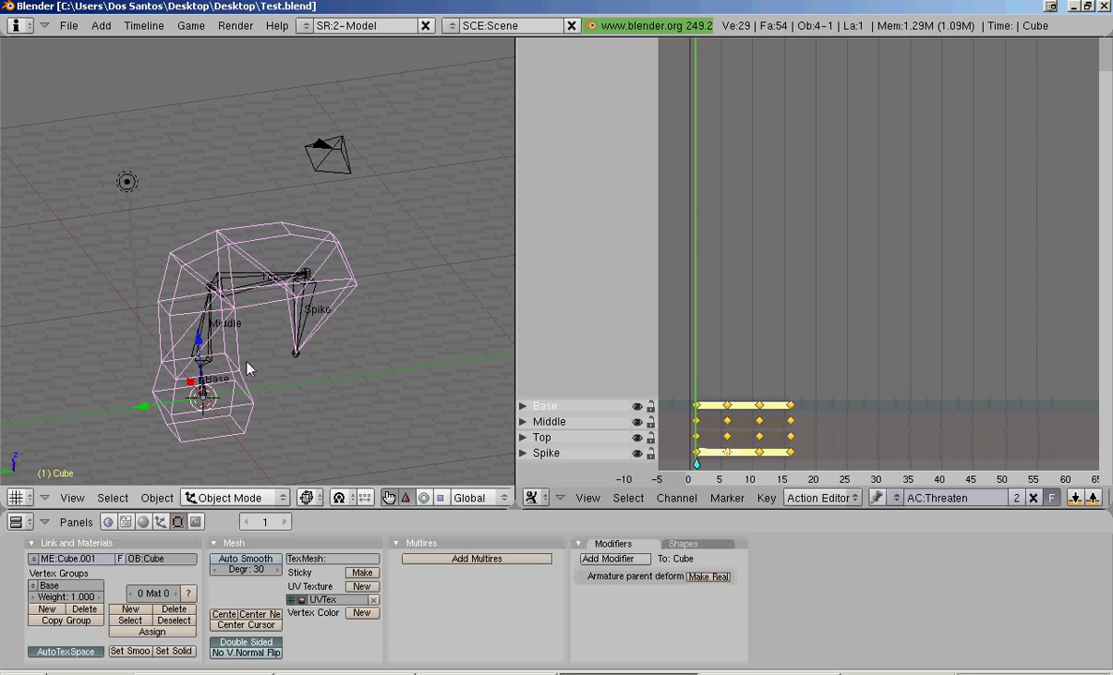
pyautogui.moveTo(547, 491)
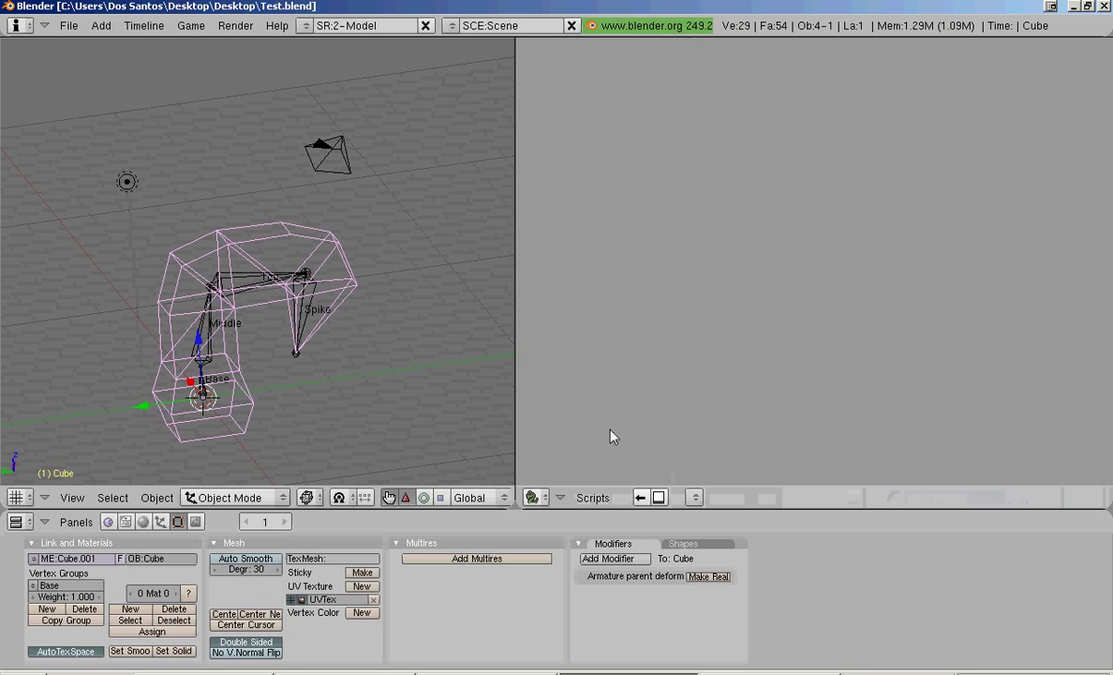
# Step: Run Scripts > Export > Unreal Skeletal Mesh/Animation (.psk and .psa) from the Scripts window
pyautogui.click(593, 497)
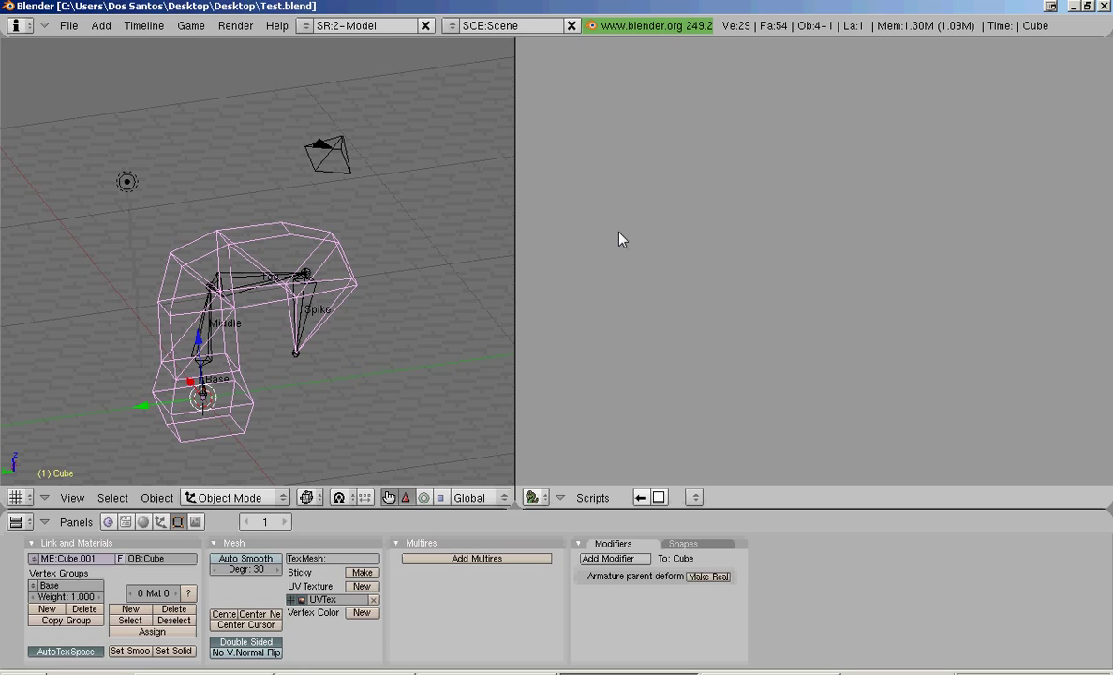
pyautogui.moveTo(628, 292)
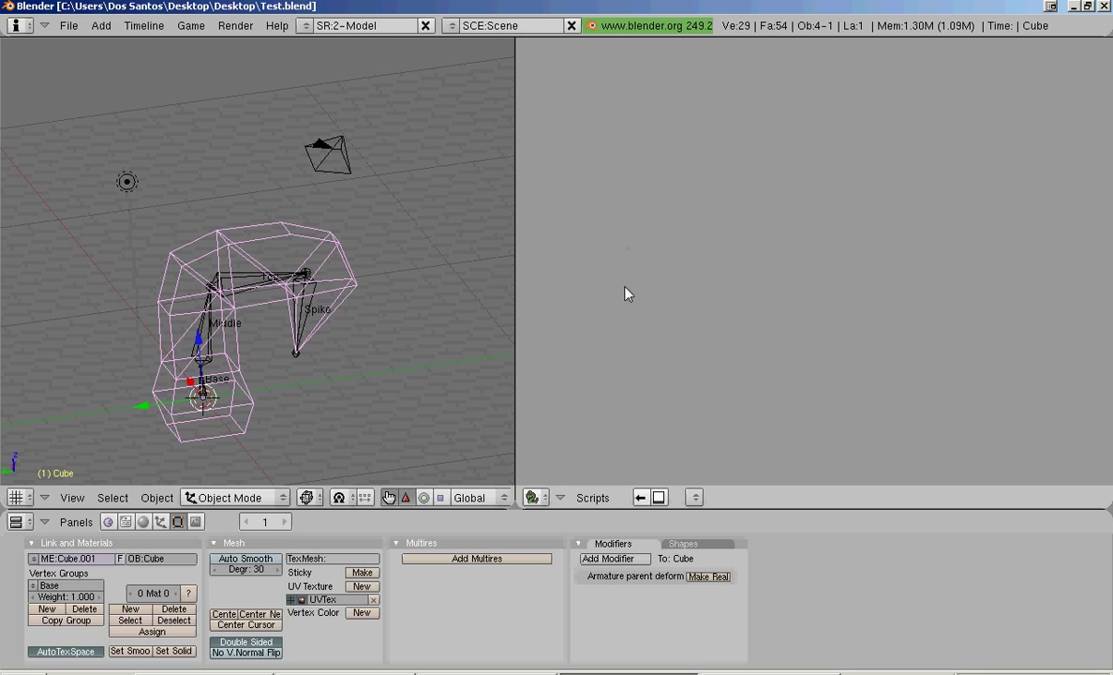
pyautogui.click(592, 497)
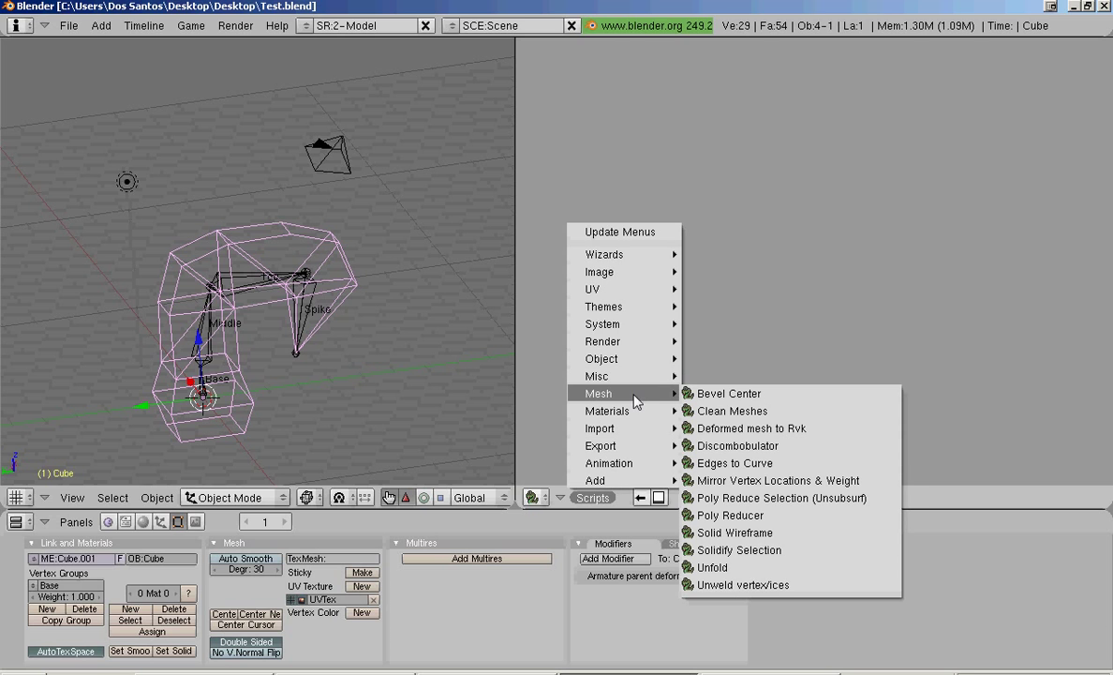
pyautogui.moveTo(599, 446)
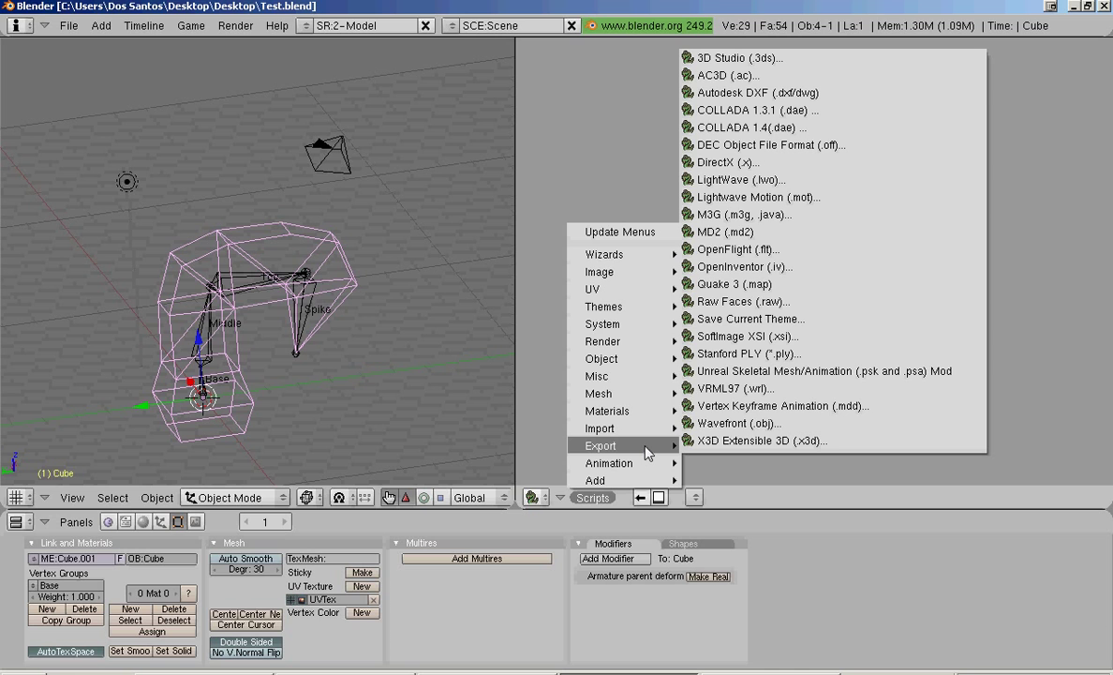
pyautogui.moveTo(746, 378)
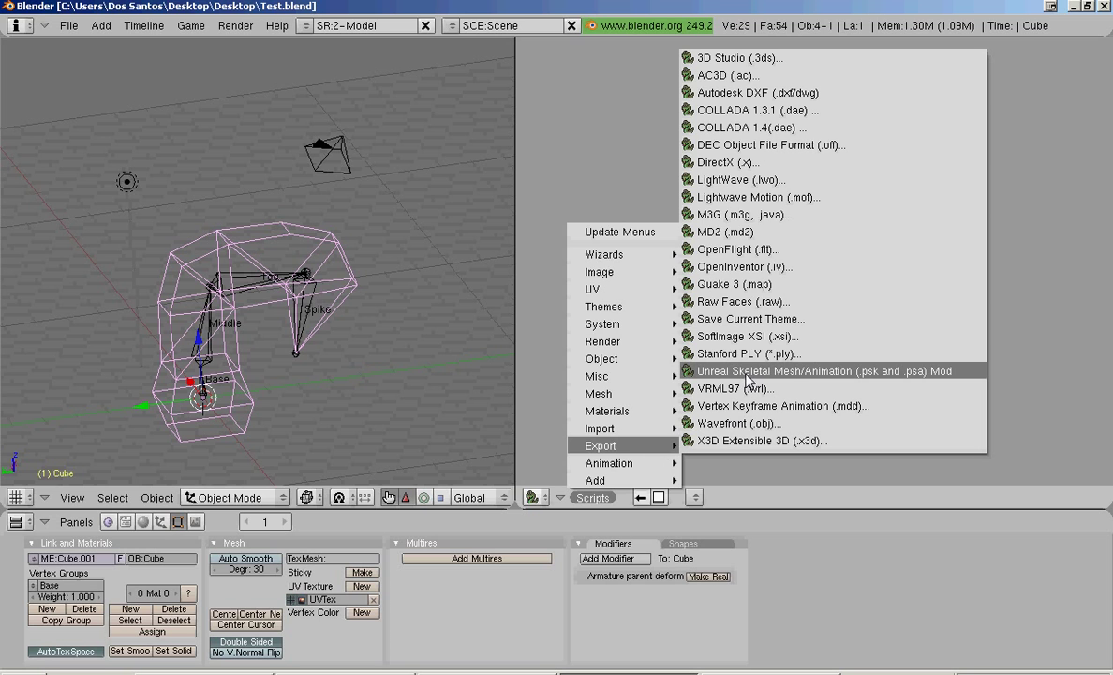
pyautogui.click(824, 371)
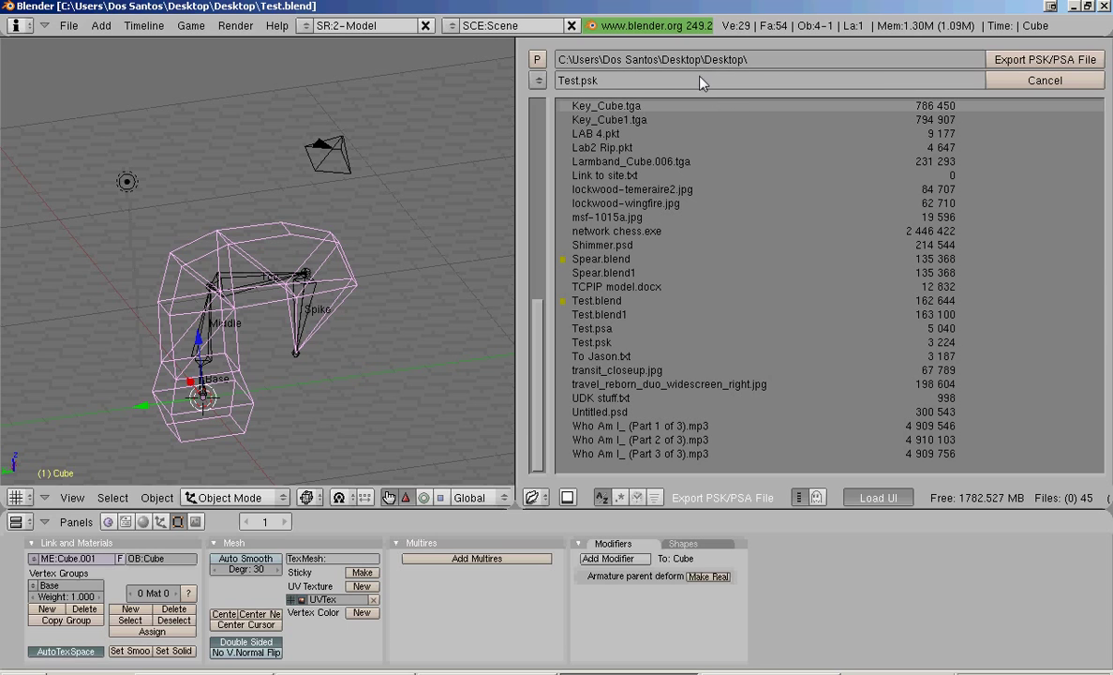
# Step: Export Test.psk and Test.psa to the Desktop with Export PSK/PSA File
pyautogui.click(759, 58)
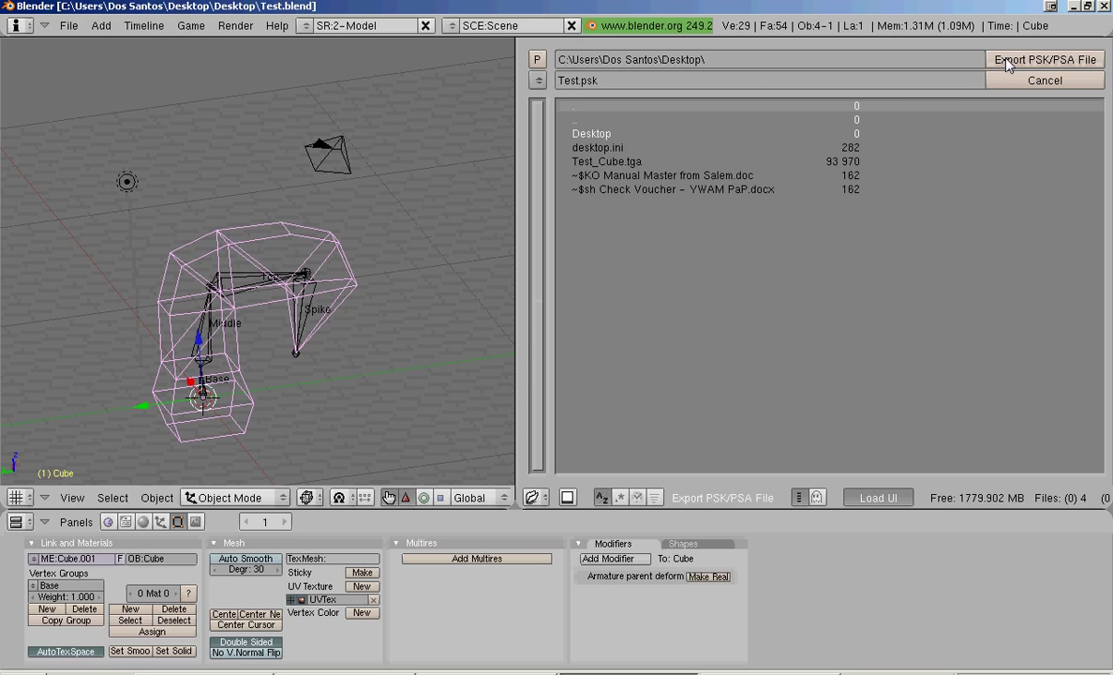
pyautogui.click(1046, 58)
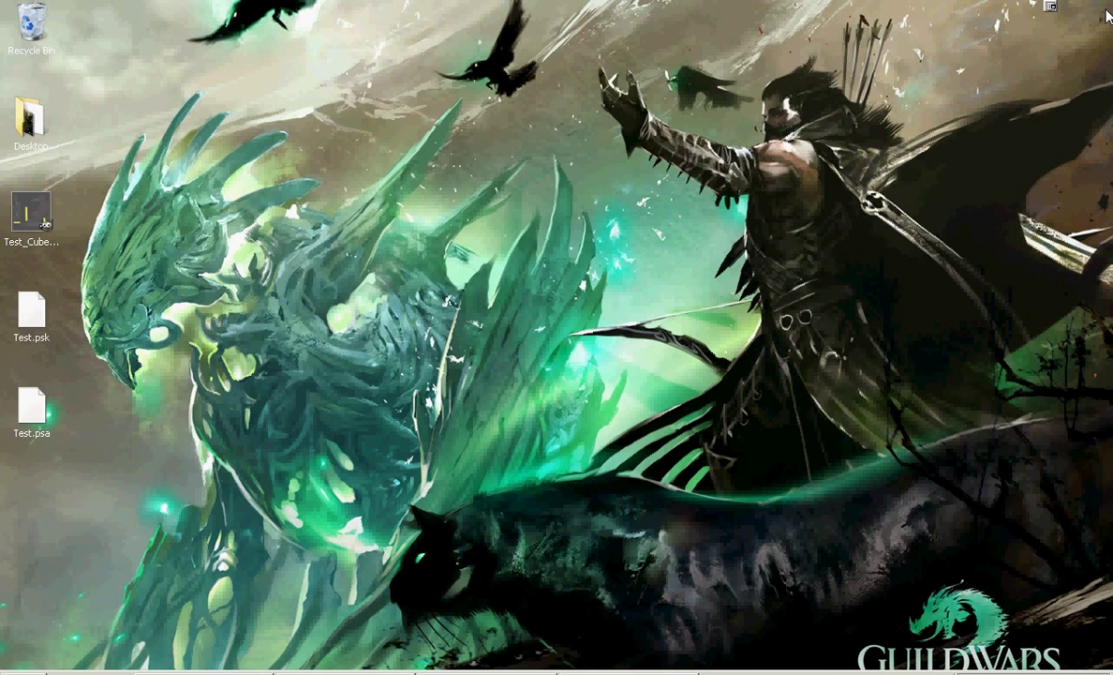
pyautogui.moveTo(37, 342)
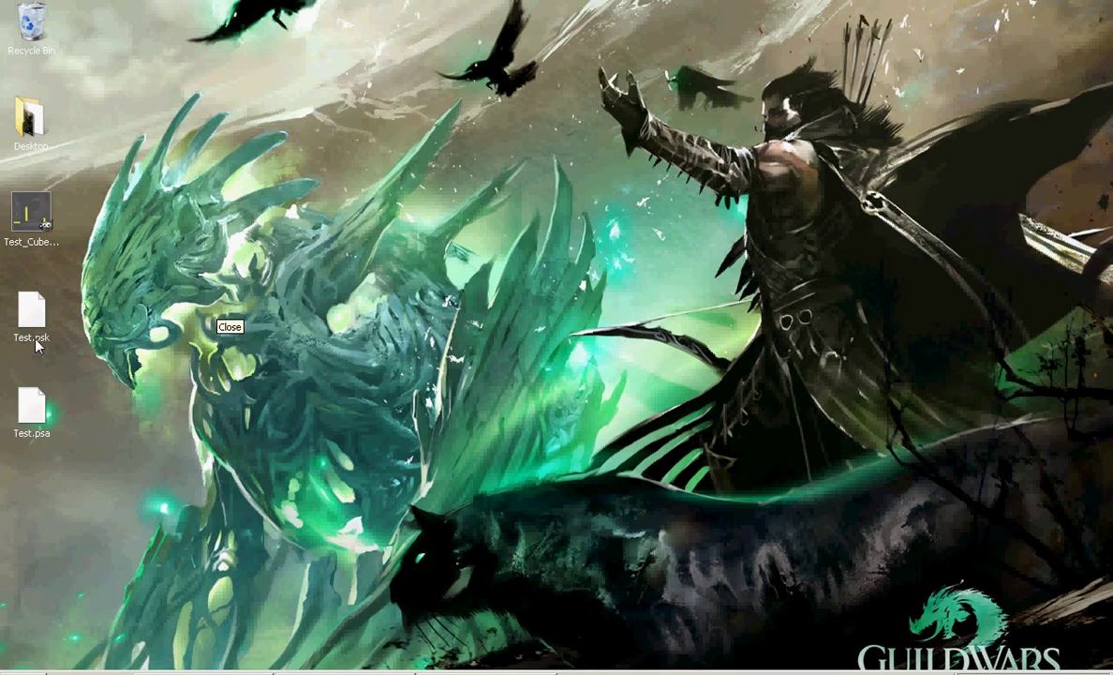
pyautogui.moveTo(47, 440)
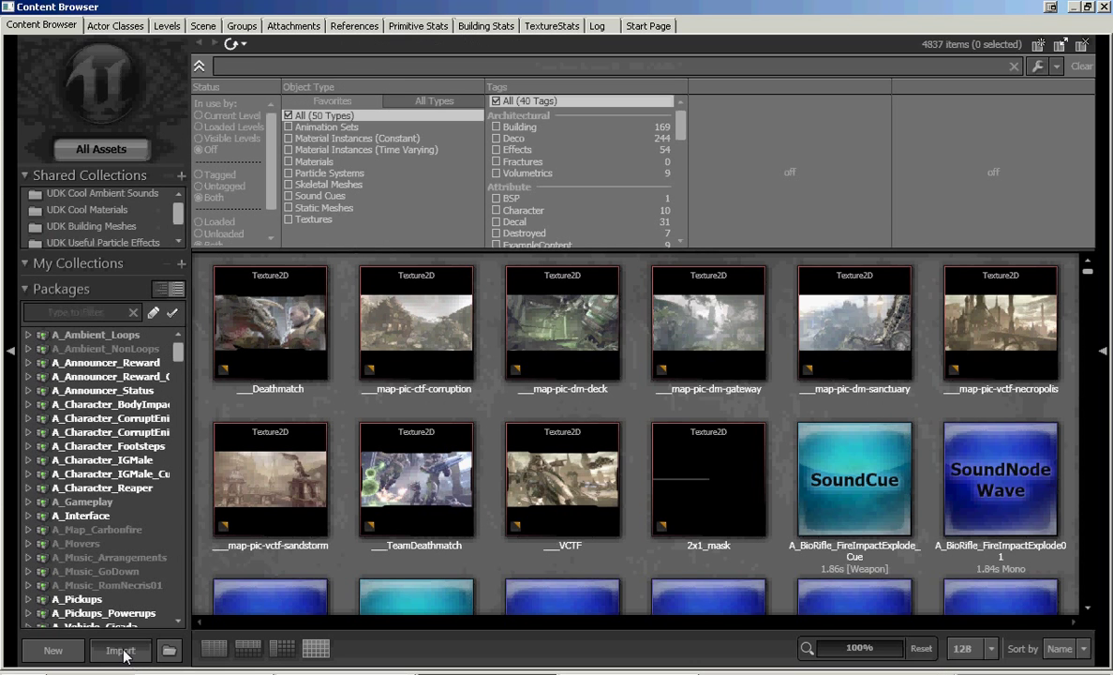
# Step: Import Test.psk as skeletal mesh TheClaw into the tutorial package
pyautogui.click(120, 648)
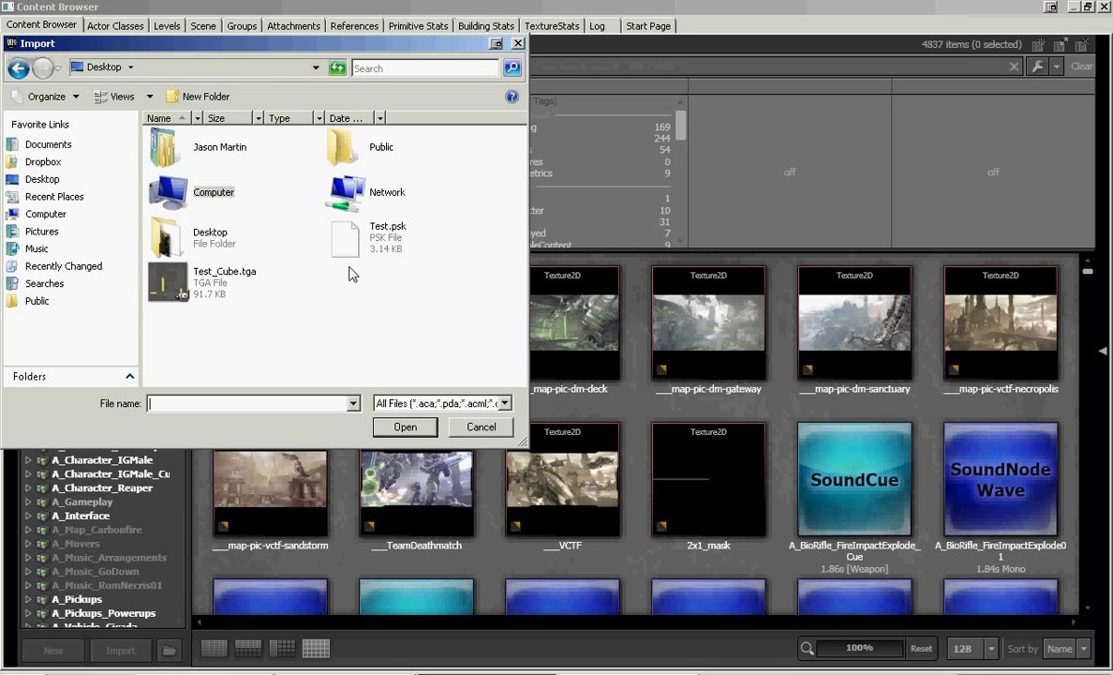
pyautogui.click(405, 427)
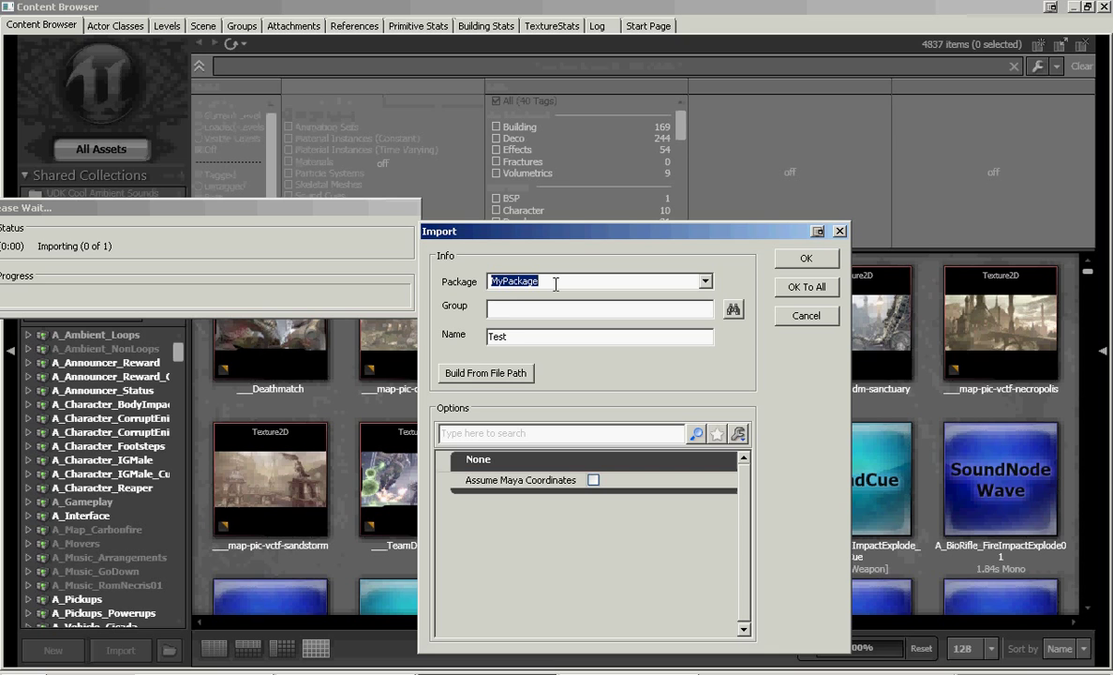
pyautogui.write('t')
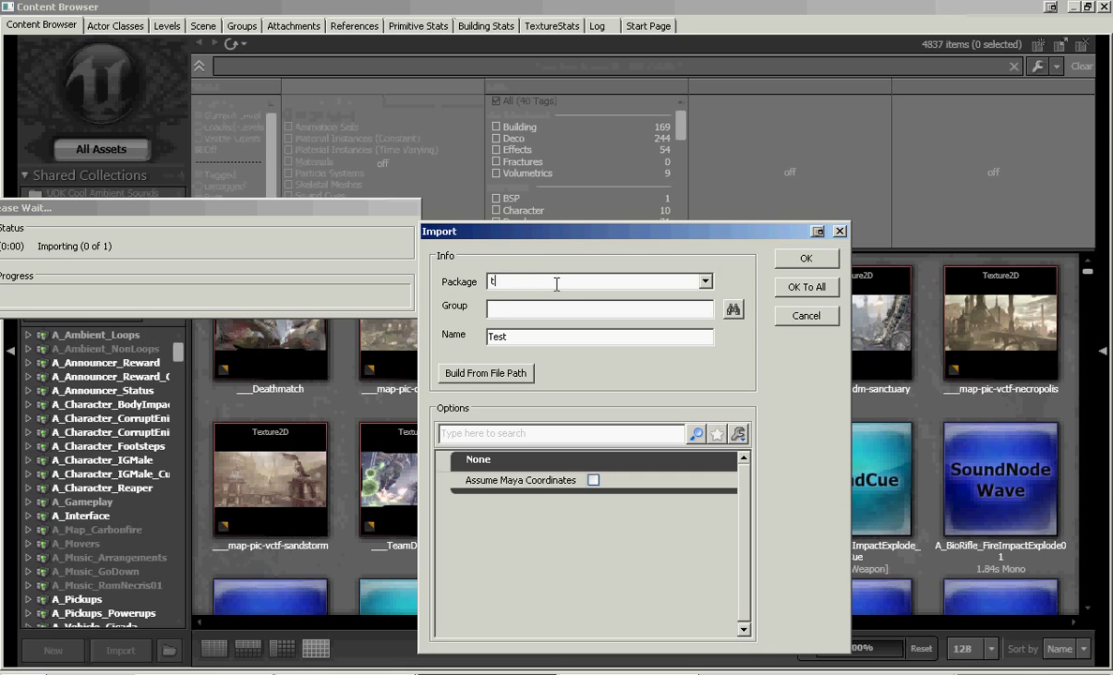
pyautogui.write('utorial')
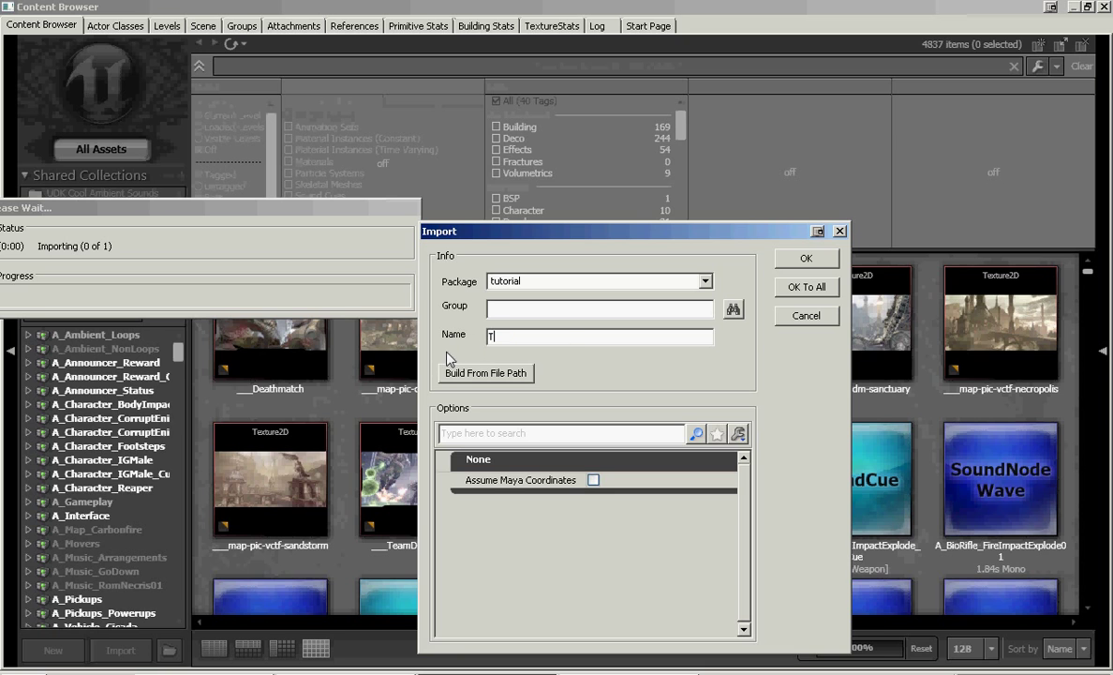
pyautogui.write('heClaw')
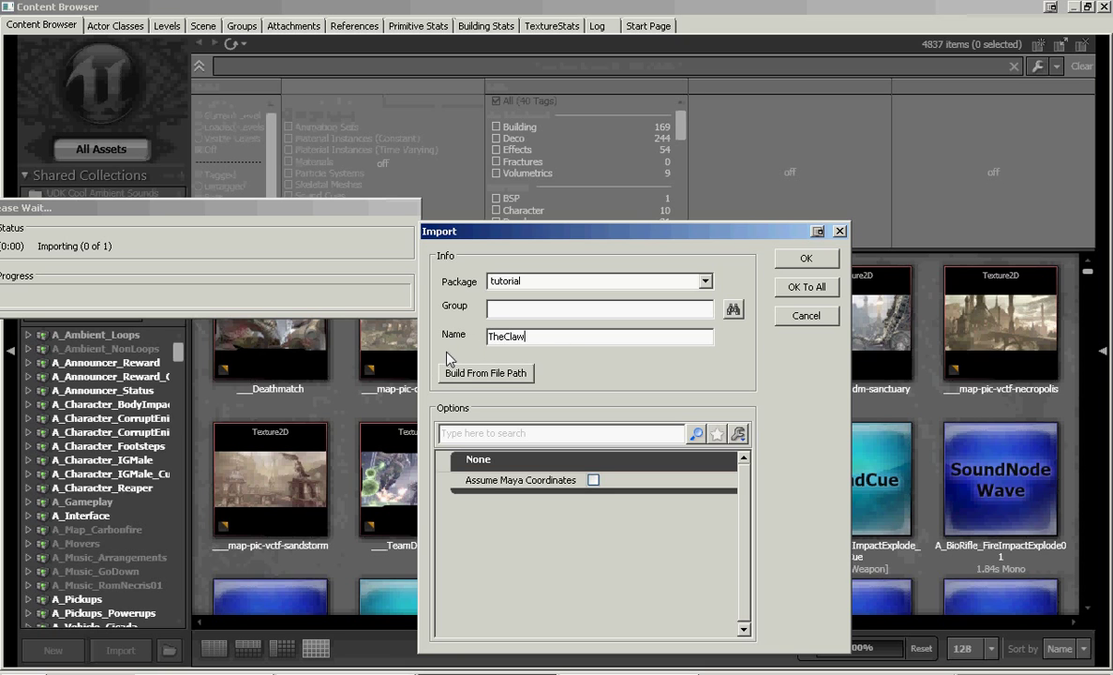
pyautogui.click(806, 258)
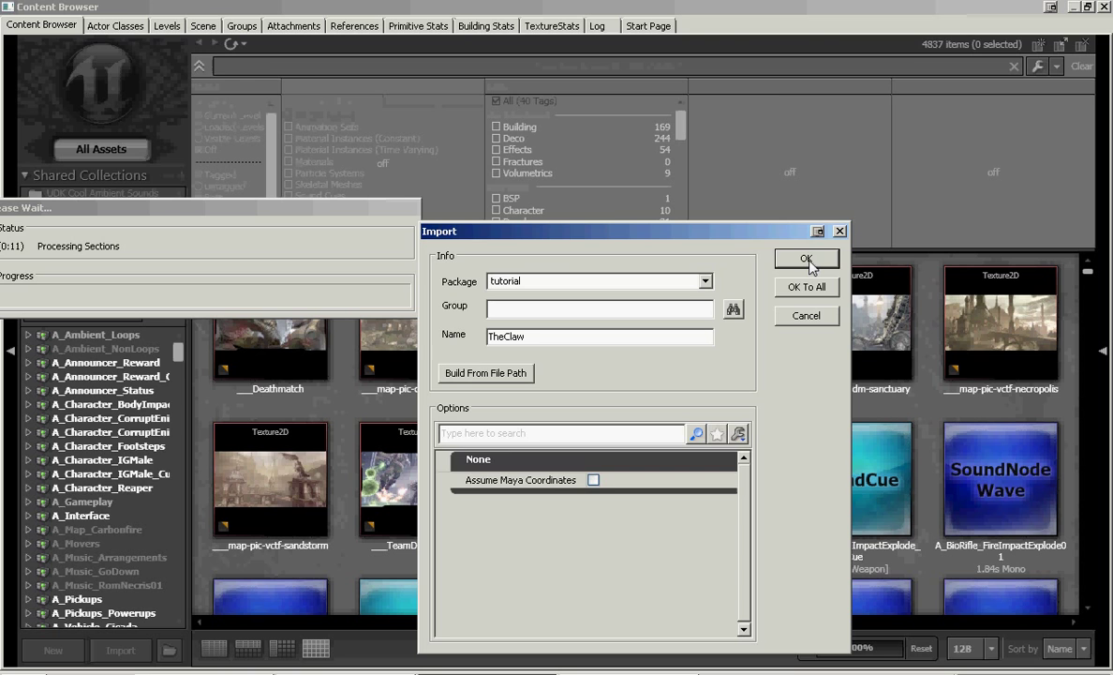
pyautogui.click(806, 259)
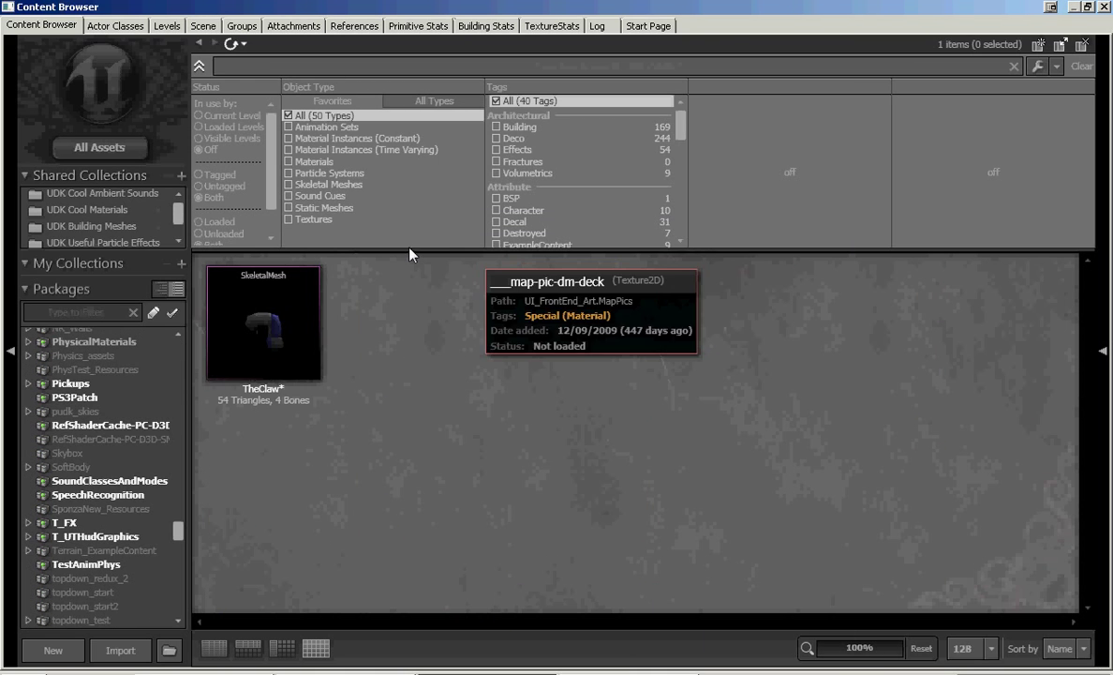
# Step: Preview TheClaw in the AnimSet Editor and check its Base–Spike bone tree
pyautogui.click(262, 322)
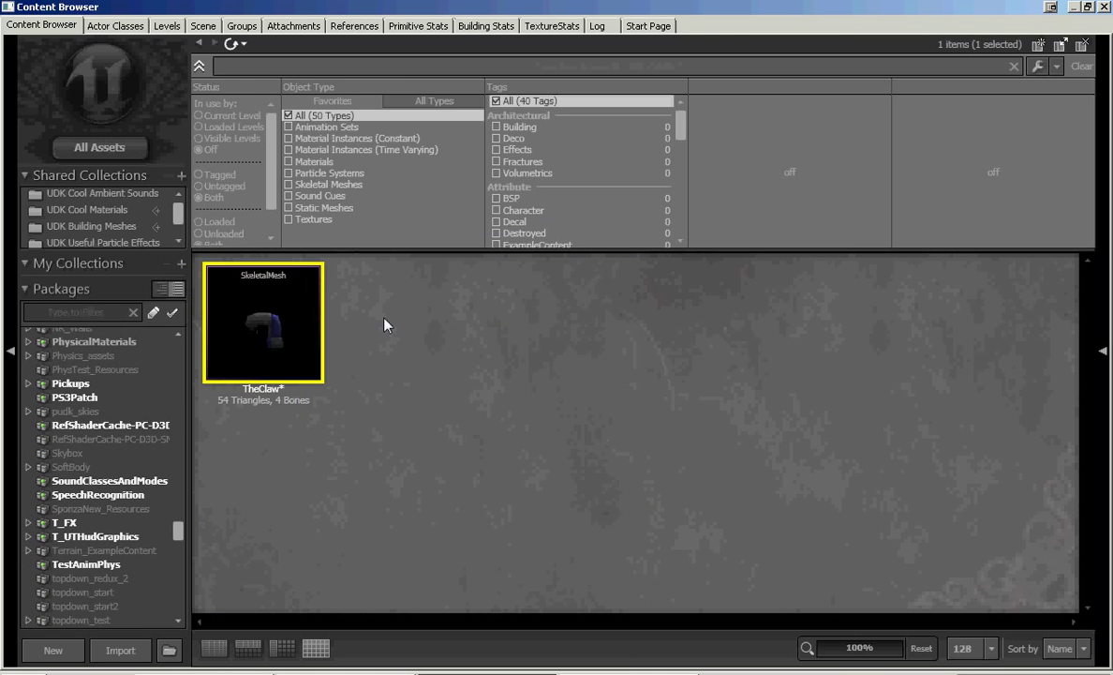
pyautogui.doubleClick(263, 323)
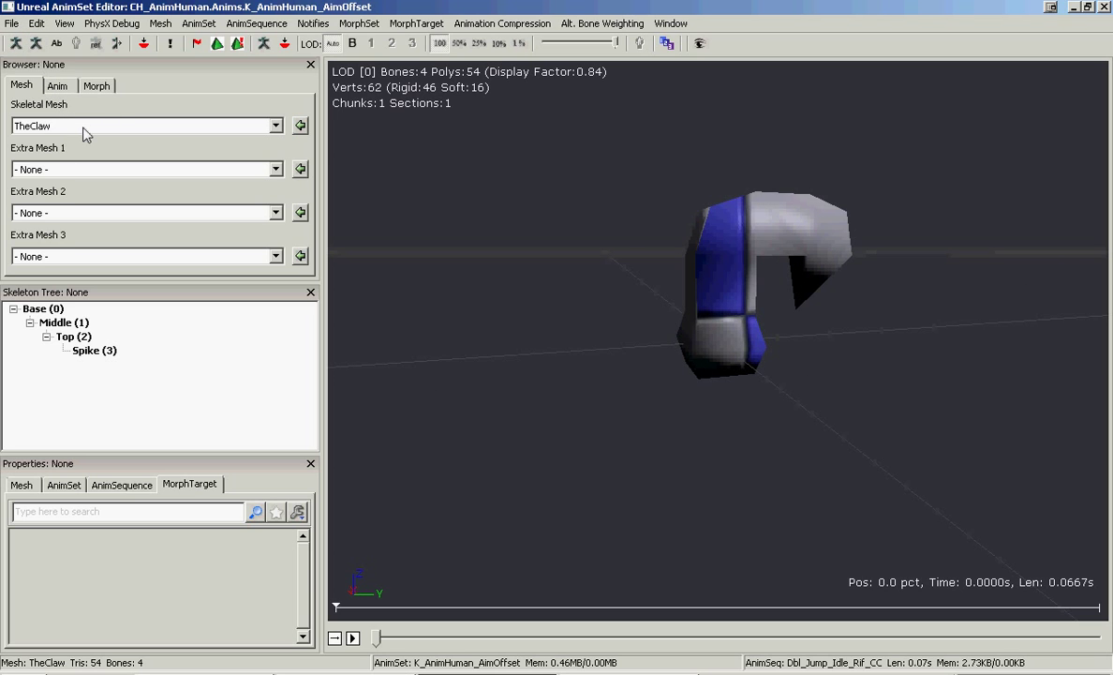
pyautogui.click(56, 86)
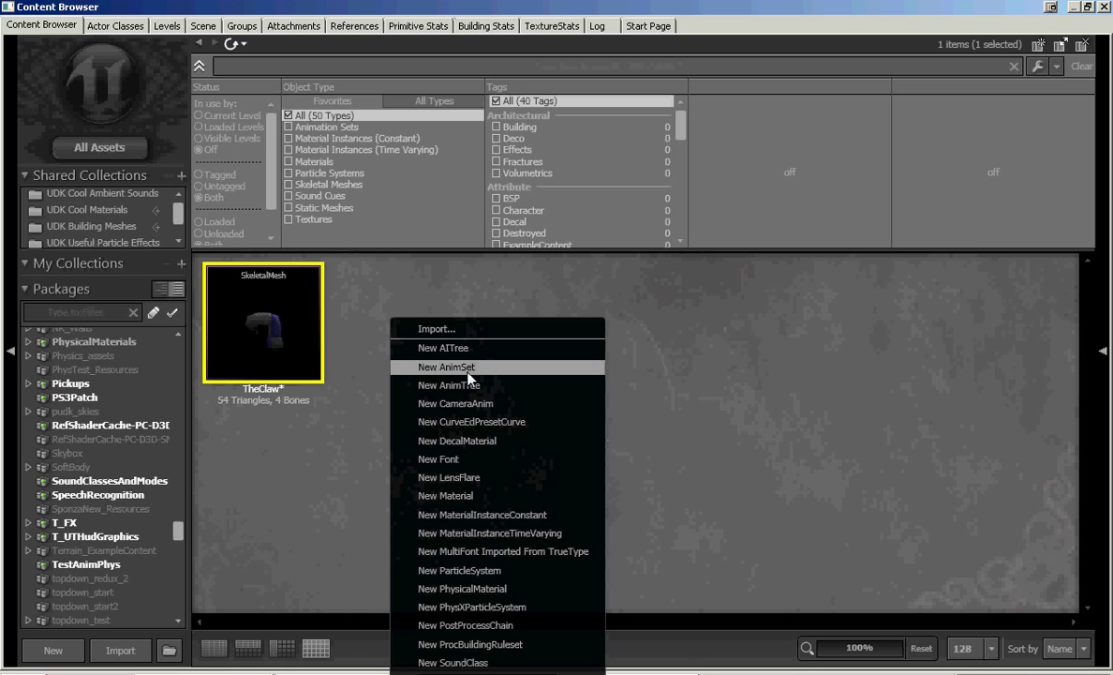
# Step: Create a new AnimSet named TheClaw_anim with TheClaw as its skeletal mesh
pyautogui.click(446, 366)
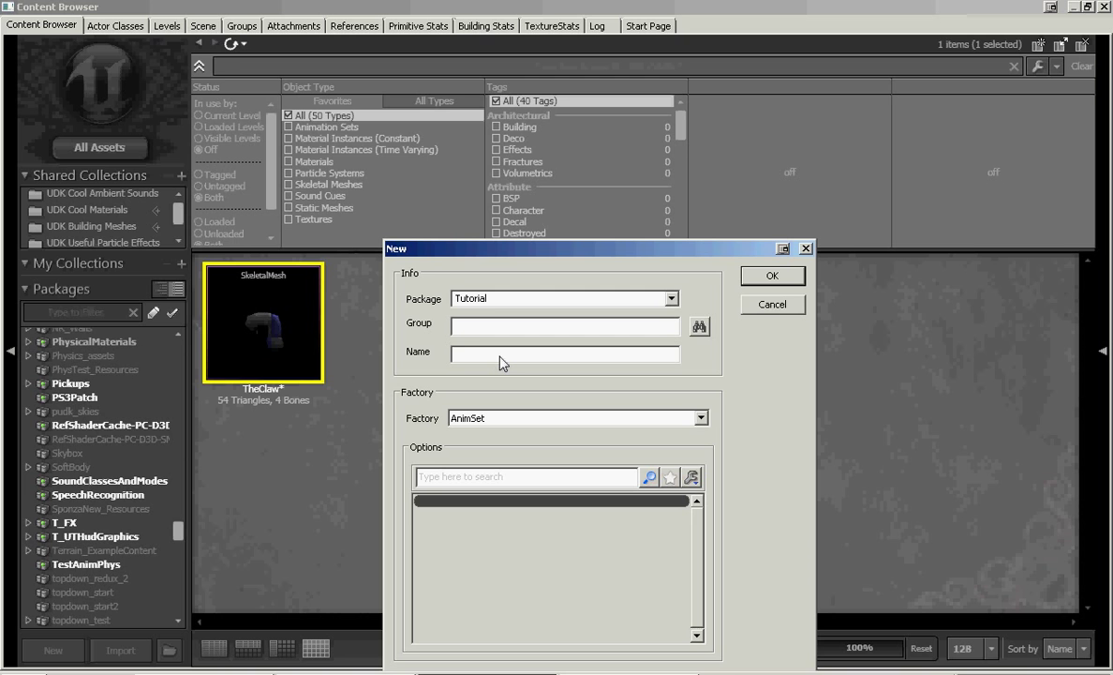
pyautogui.write('TheClaw_anim')
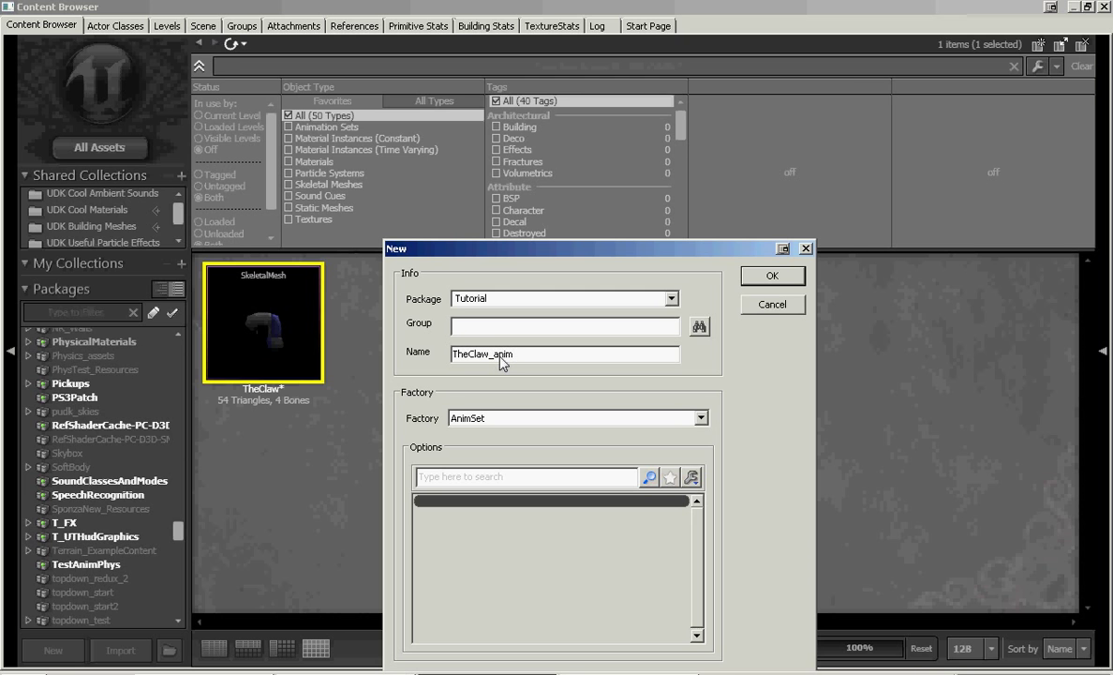
pyautogui.click(772, 273)
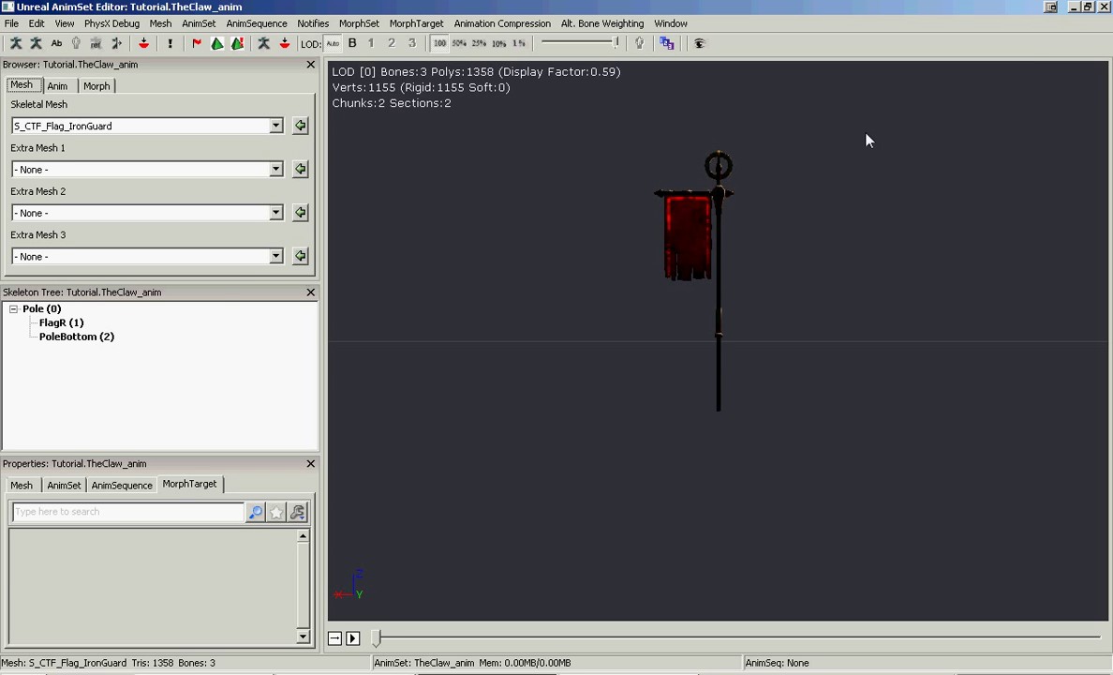
pyautogui.click(274, 126)
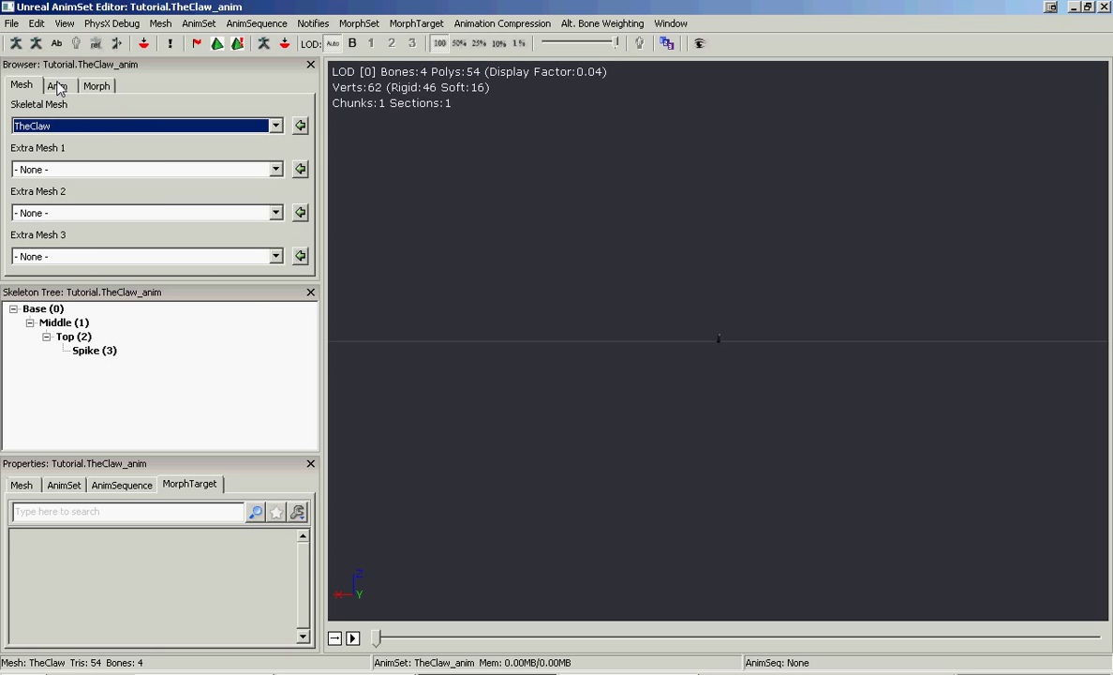
# Step: Import Test.psa via File > Import PSA to load the Strike and Threaten sequences
pyautogui.click(56, 86)
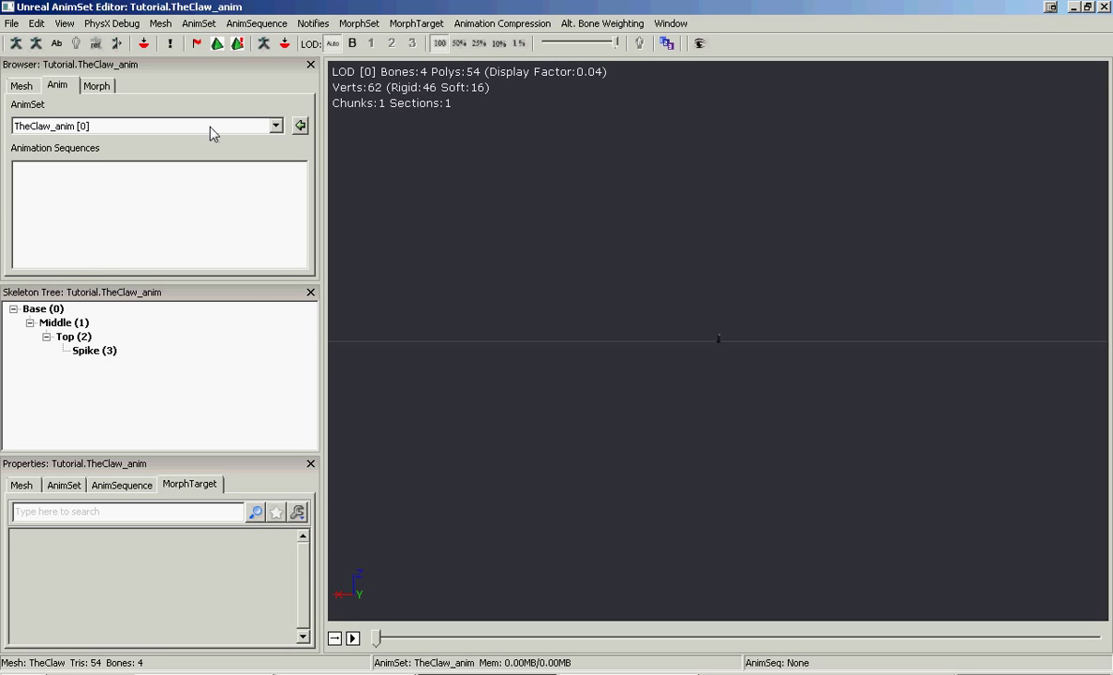
pyautogui.click(11, 23)
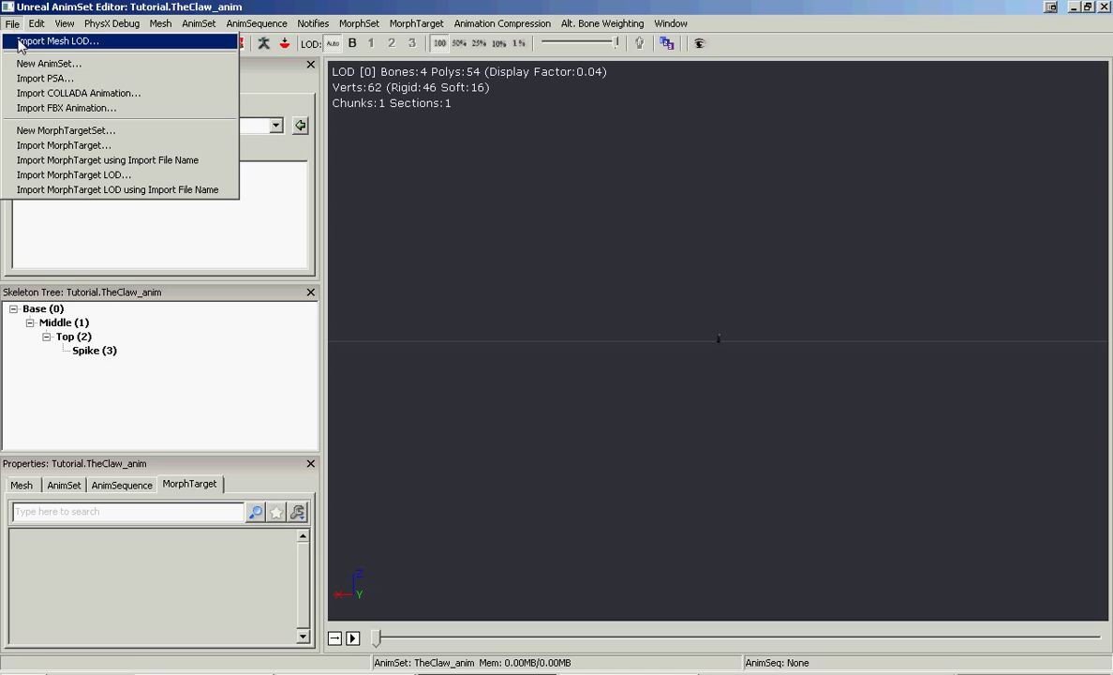
pyautogui.click(45, 79)
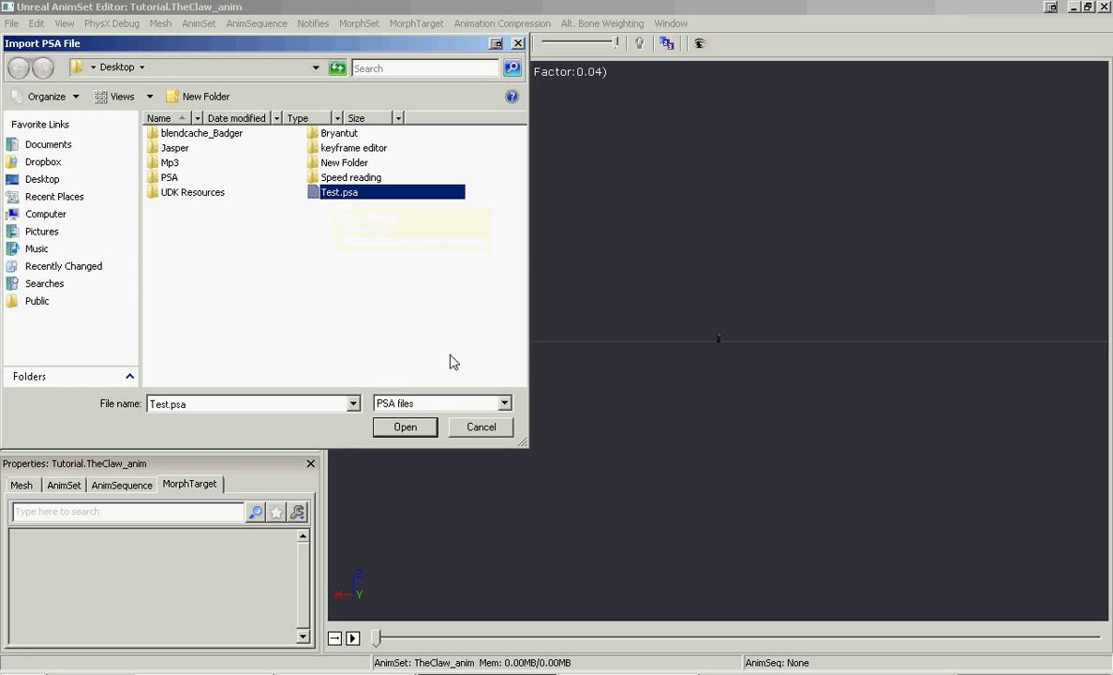
pyautogui.click(405, 427)
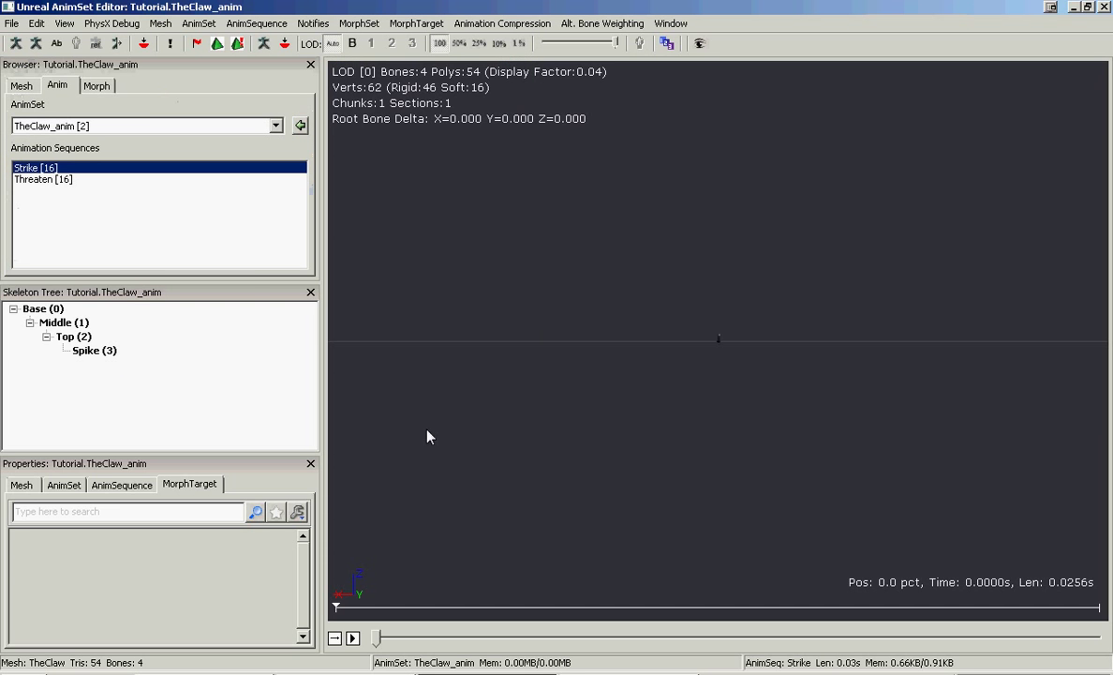
pyautogui.moveTo(671, 375)
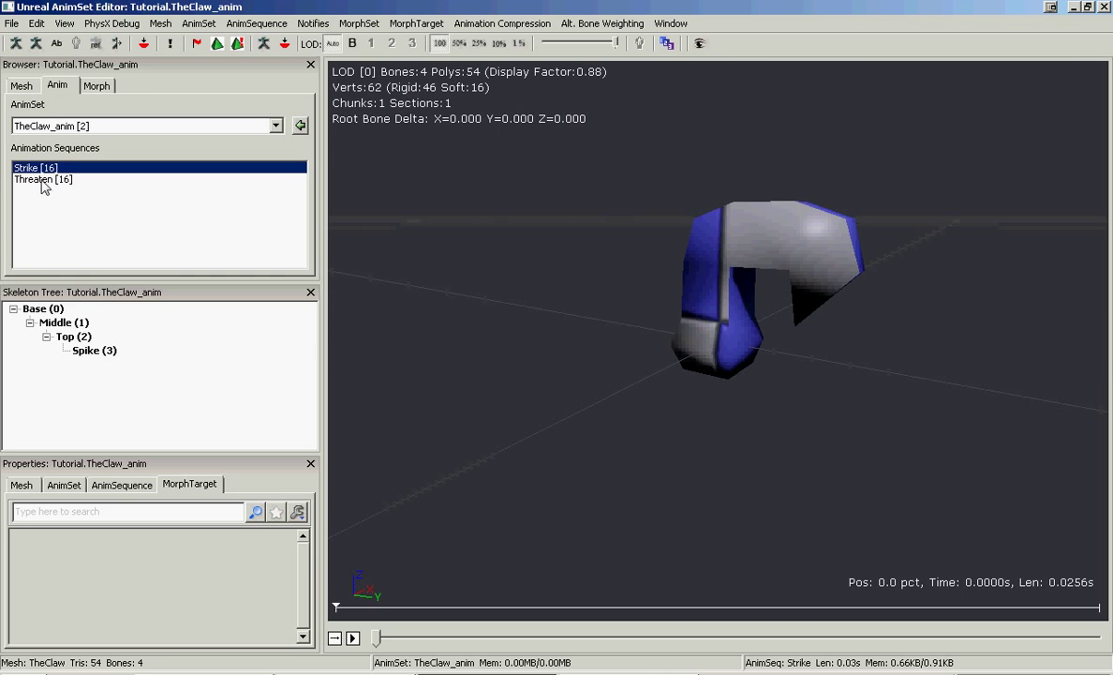
# Step: Play the Threaten and Strike sequences on the claw, scrubbing partway through Threaten
pyautogui.click(43, 180)
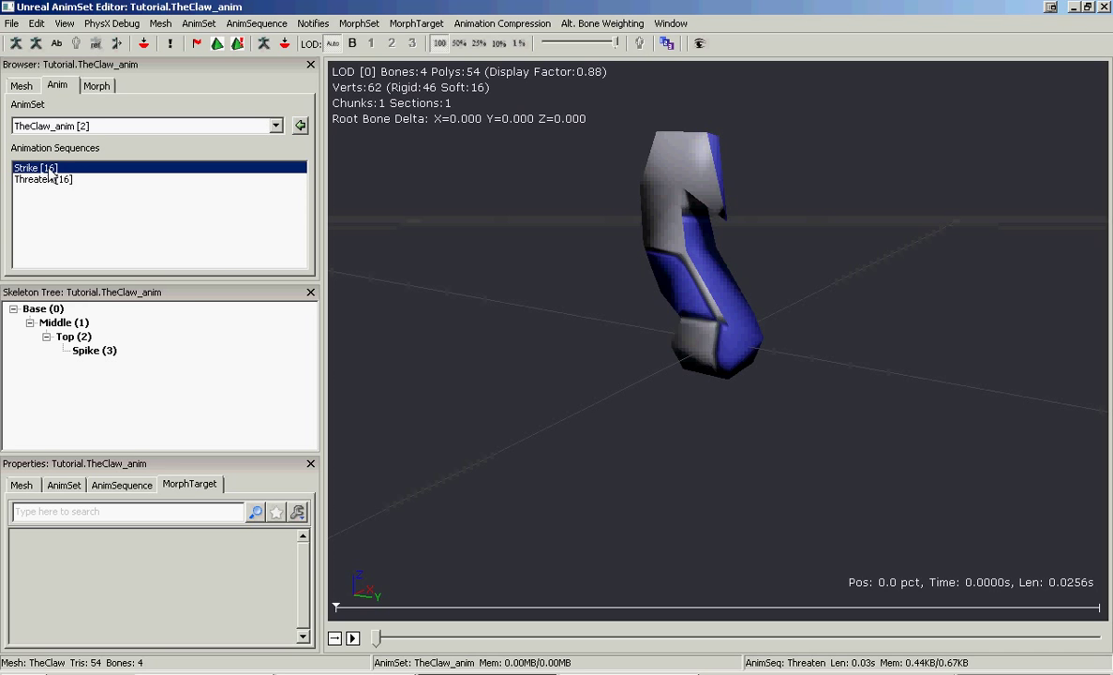
pyautogui.click(35, 167)
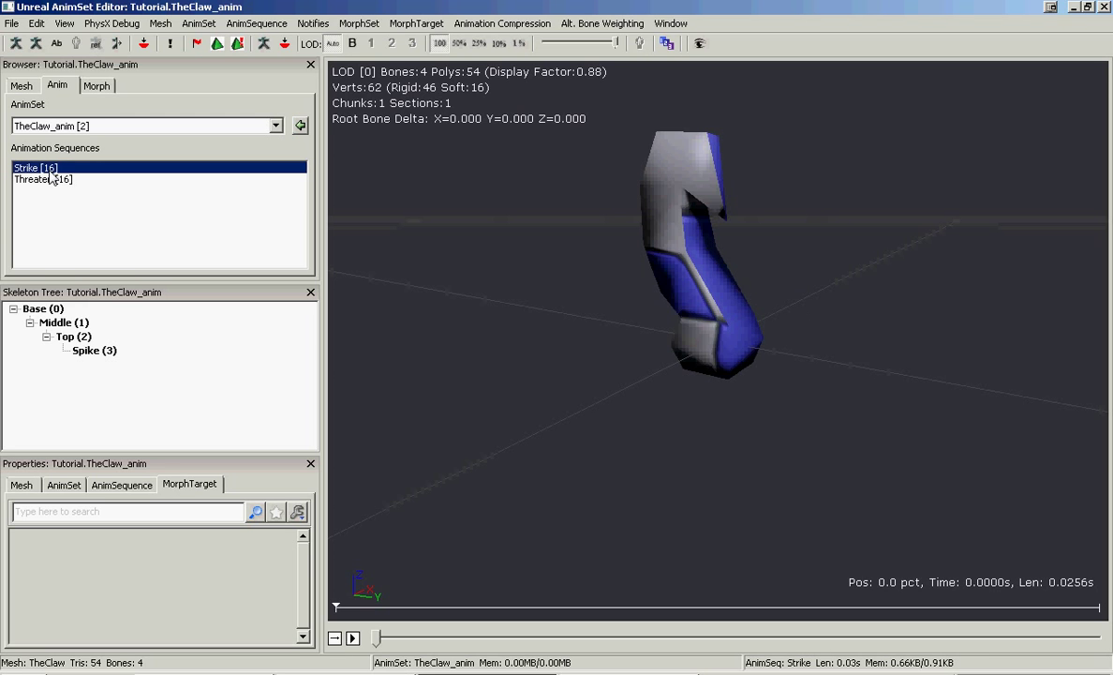
pyautogui.click(42, 180)
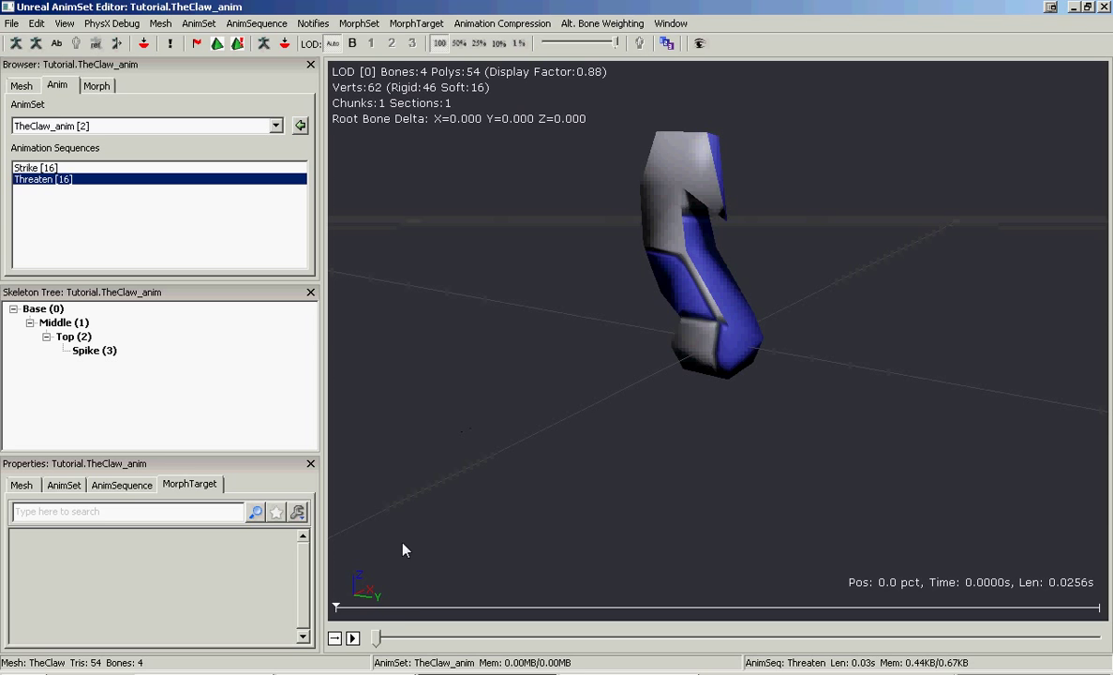
pyautogui.moveTo(379, 637); pyautogui.dragTo(652, 637)
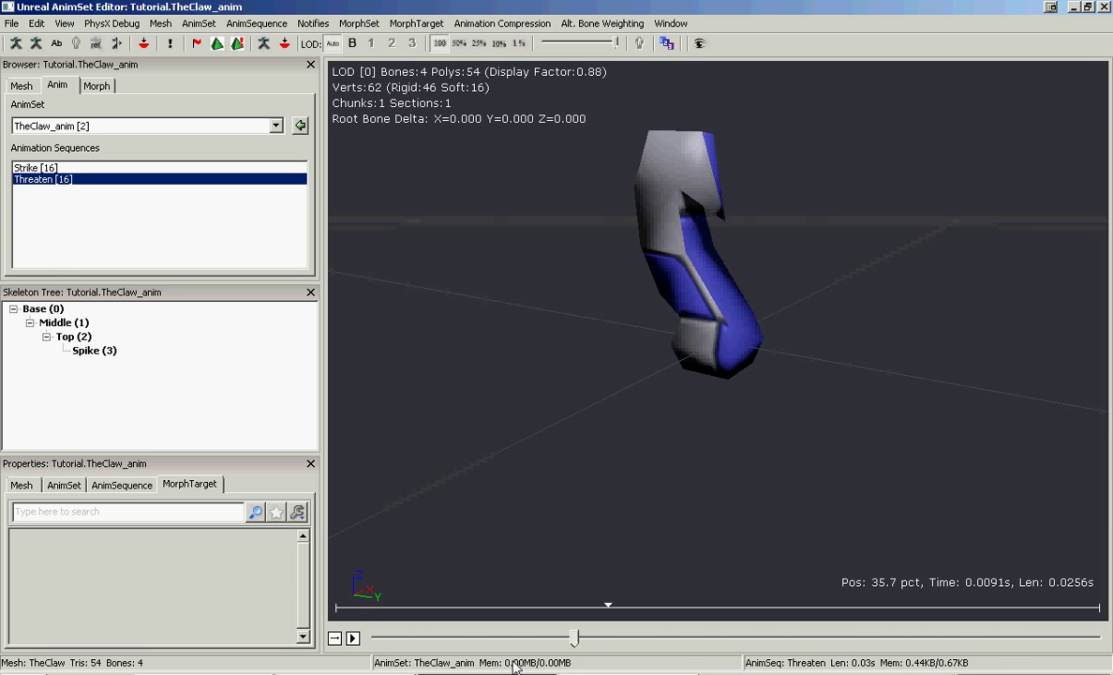
pyautogui.click(36, 167)
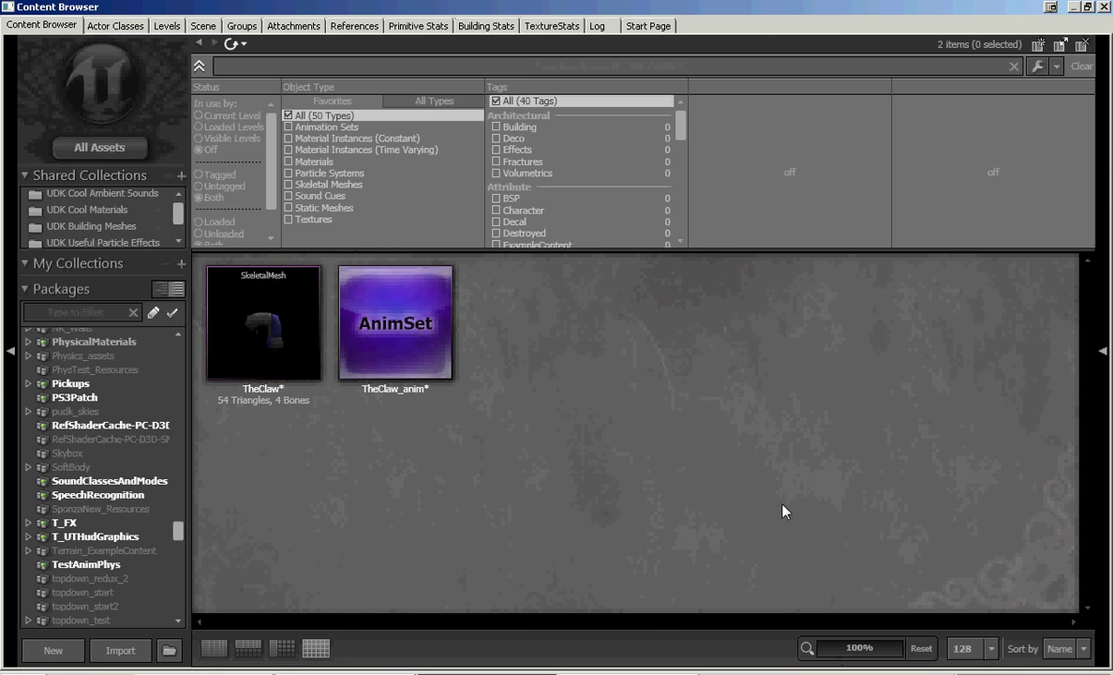
pyautogui.moveTo(761, 442)
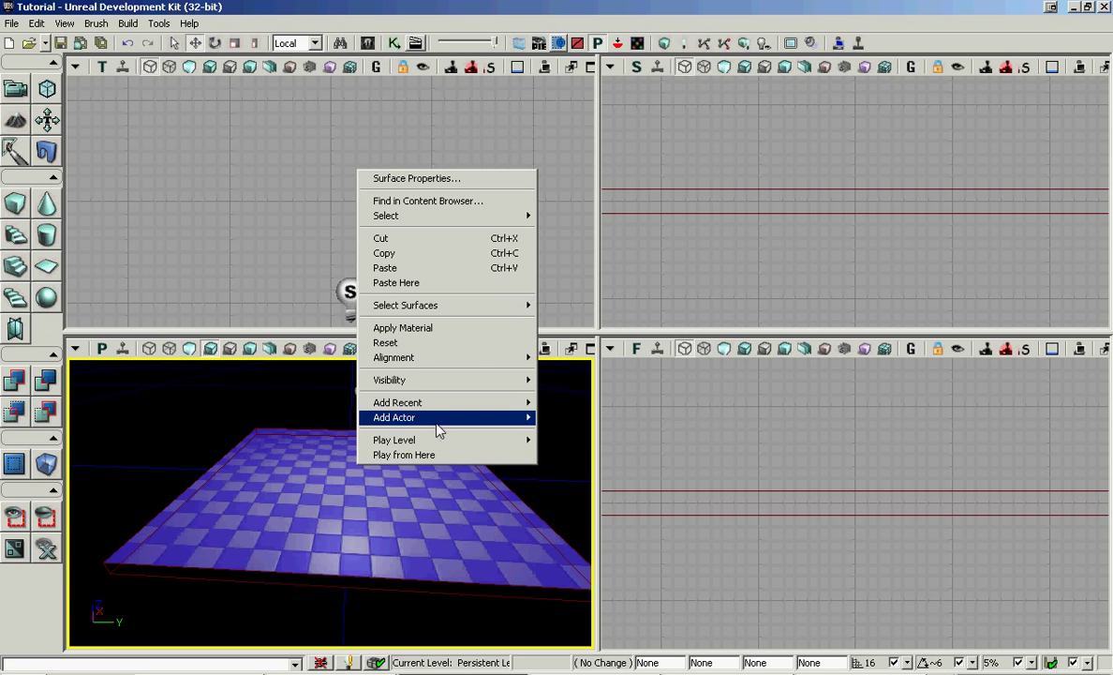
pyautogui.moveTo(394, 416)
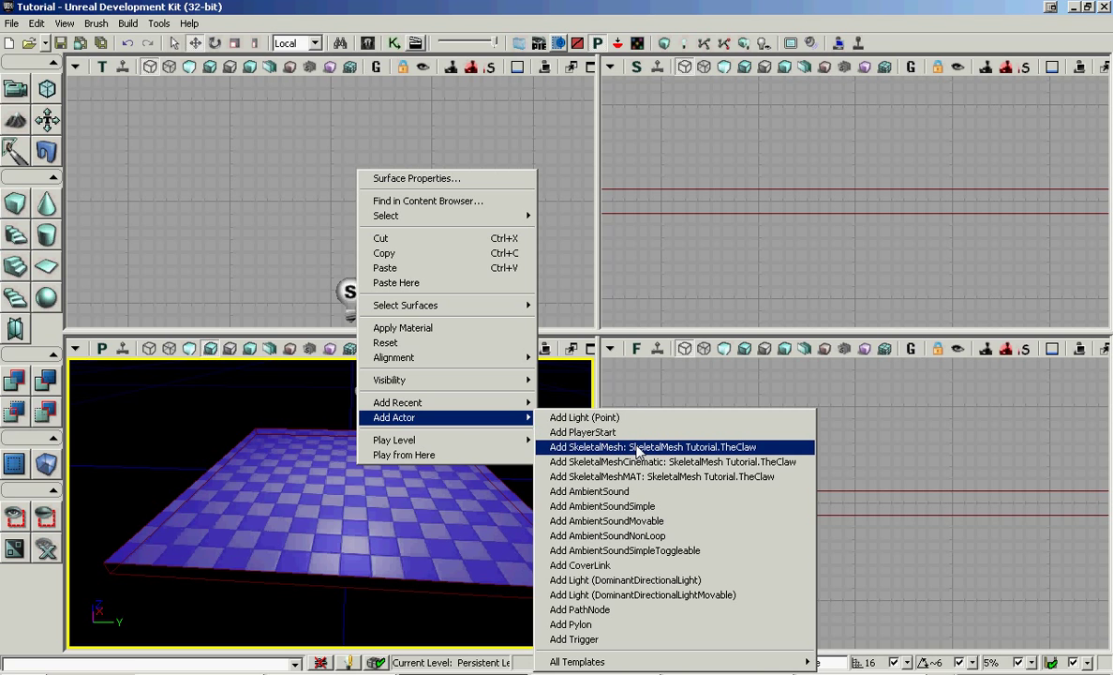
# Step: Add SkeletalMesh Tutorial.TheClaw to the level via Add Actor
pyautogui.click(653, 446)
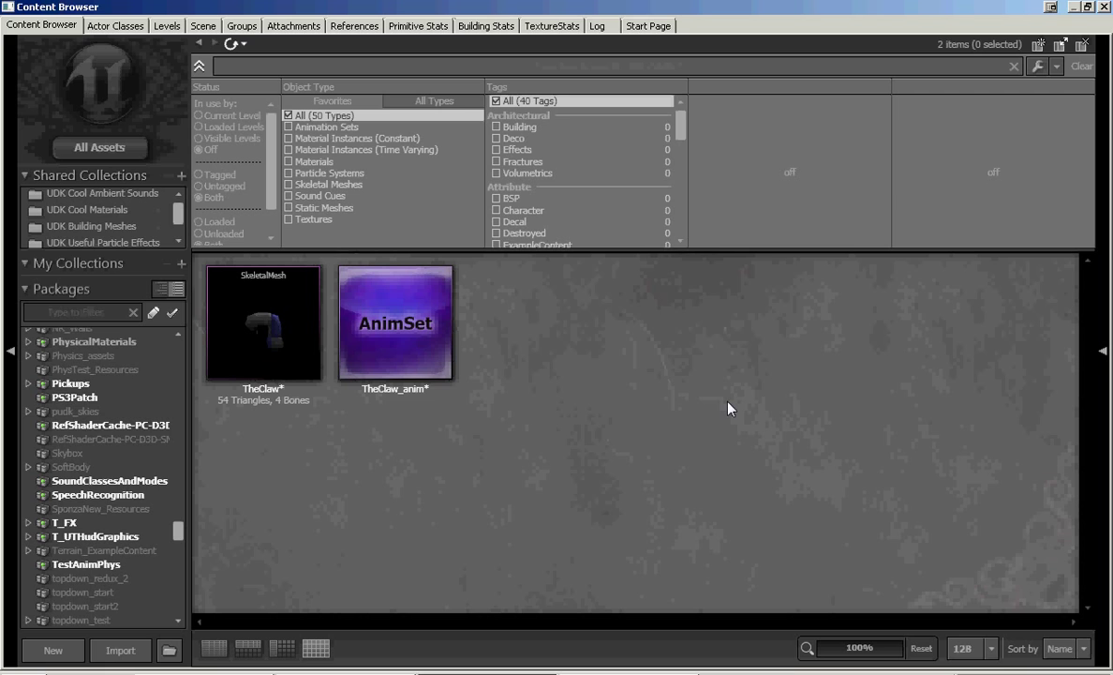
pyautogui.moveTo(727, 405)
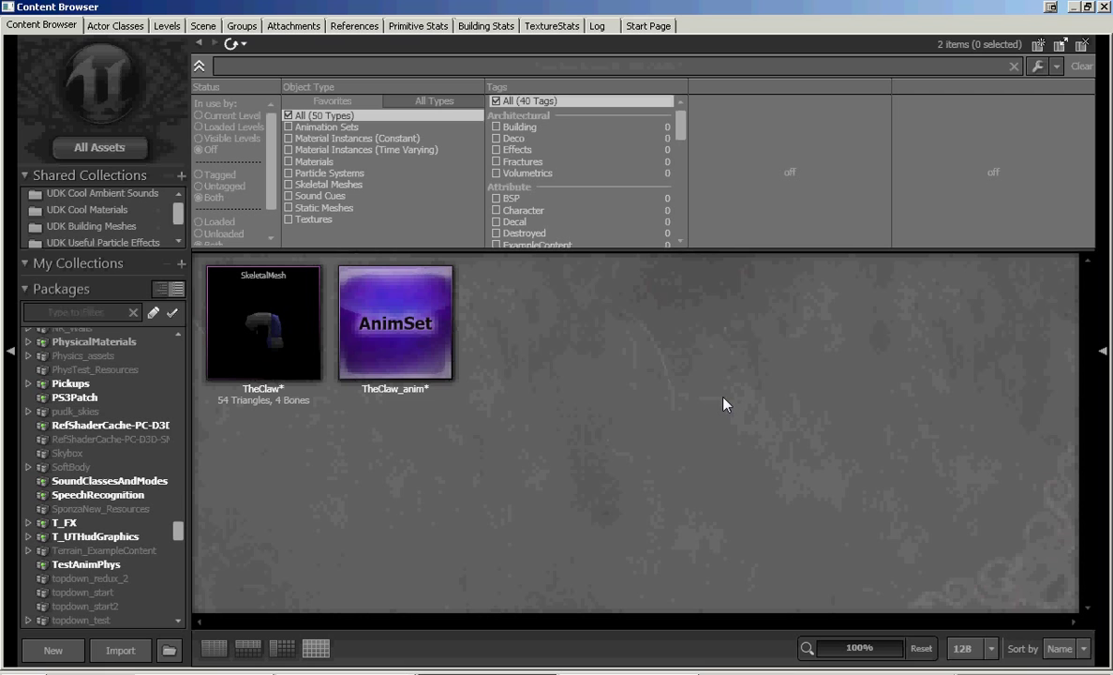
pyautogui.moveTo(704, 403)
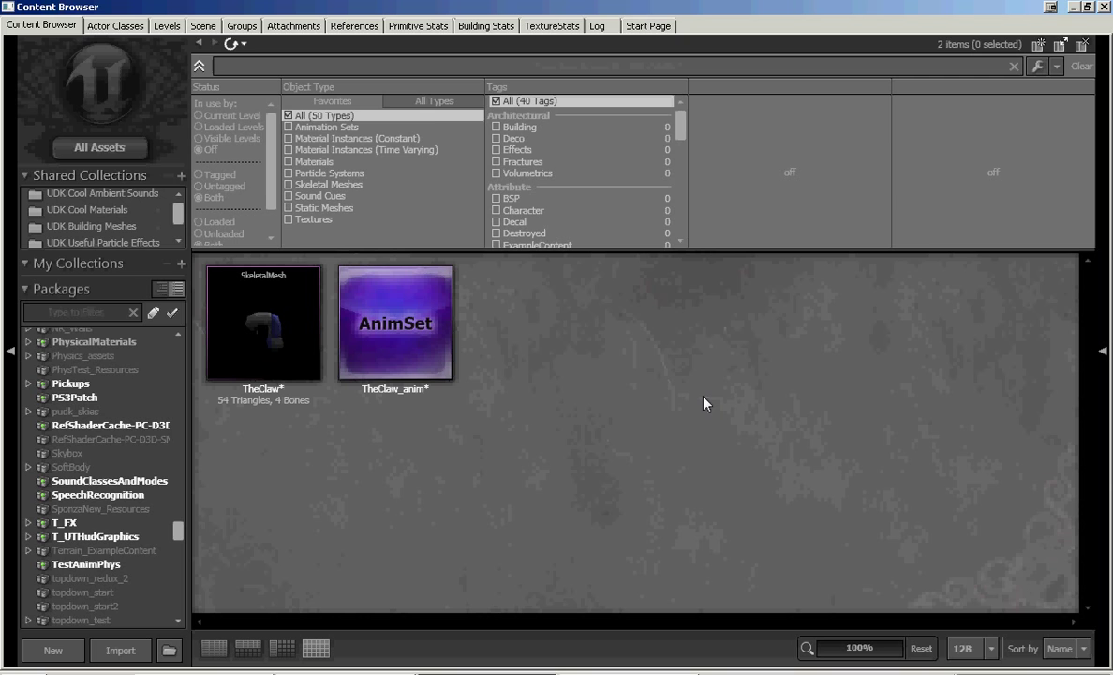
pyautogui.moveTo(697, 401)
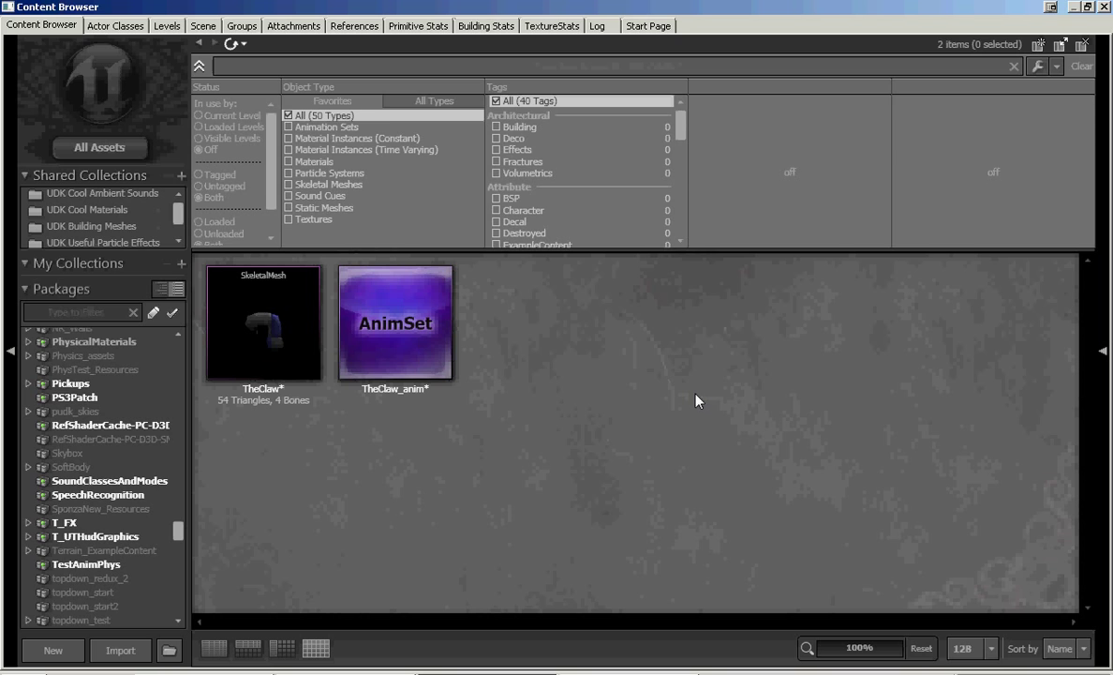
pyautogui.moveTo(684, 387)
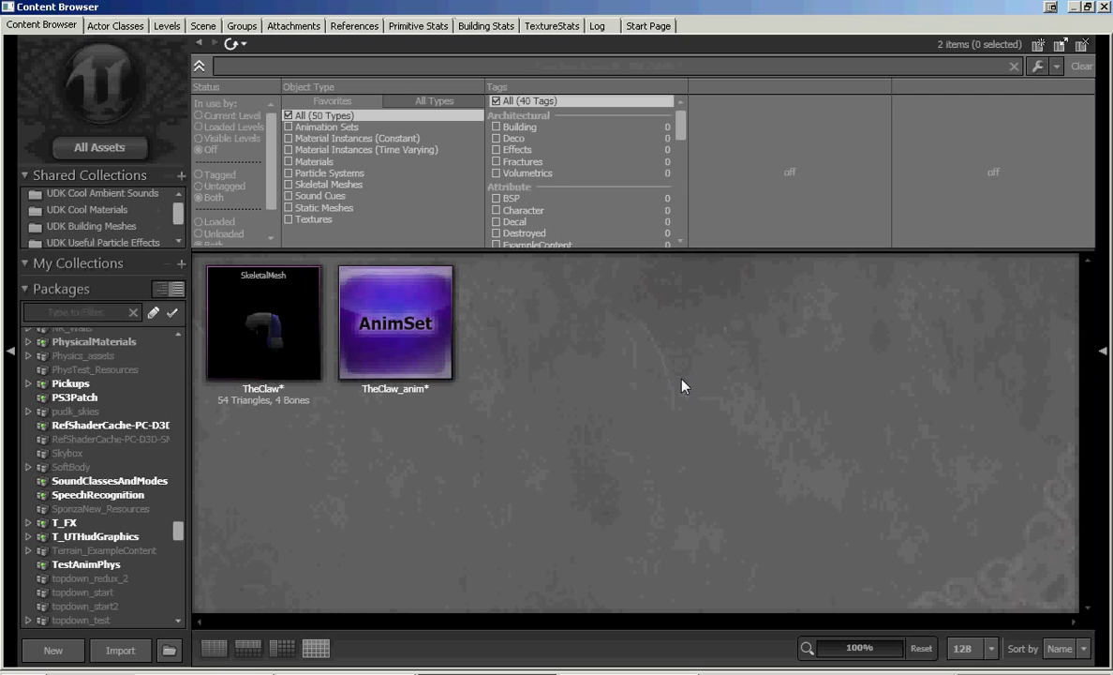
pyautogui.moveTo(802, 541)
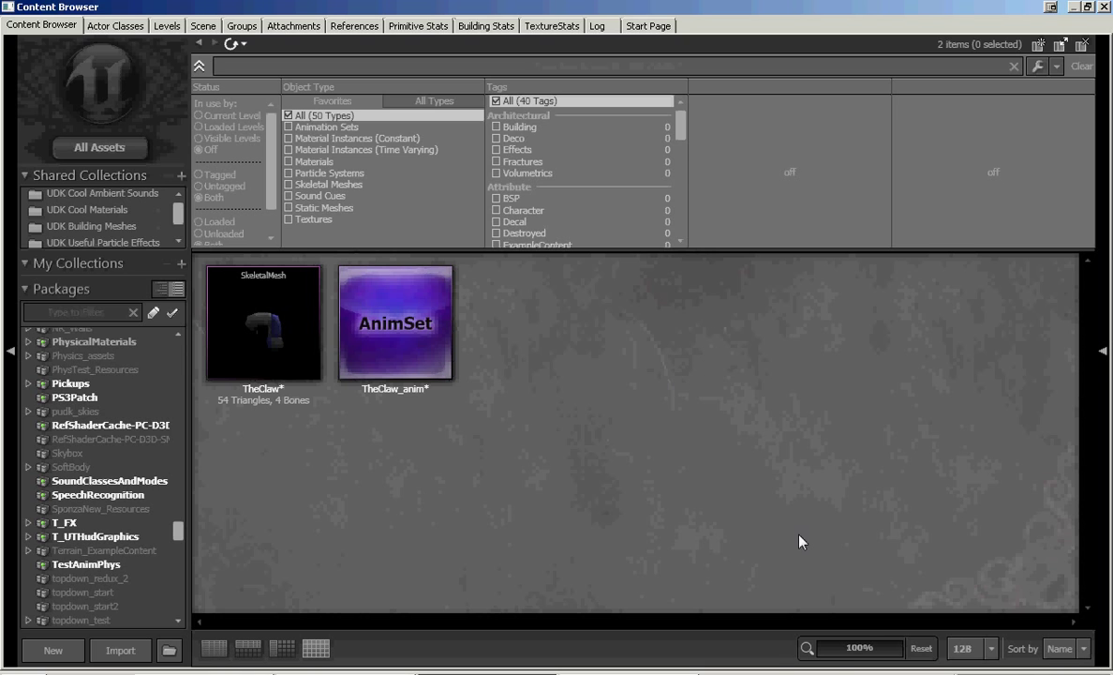